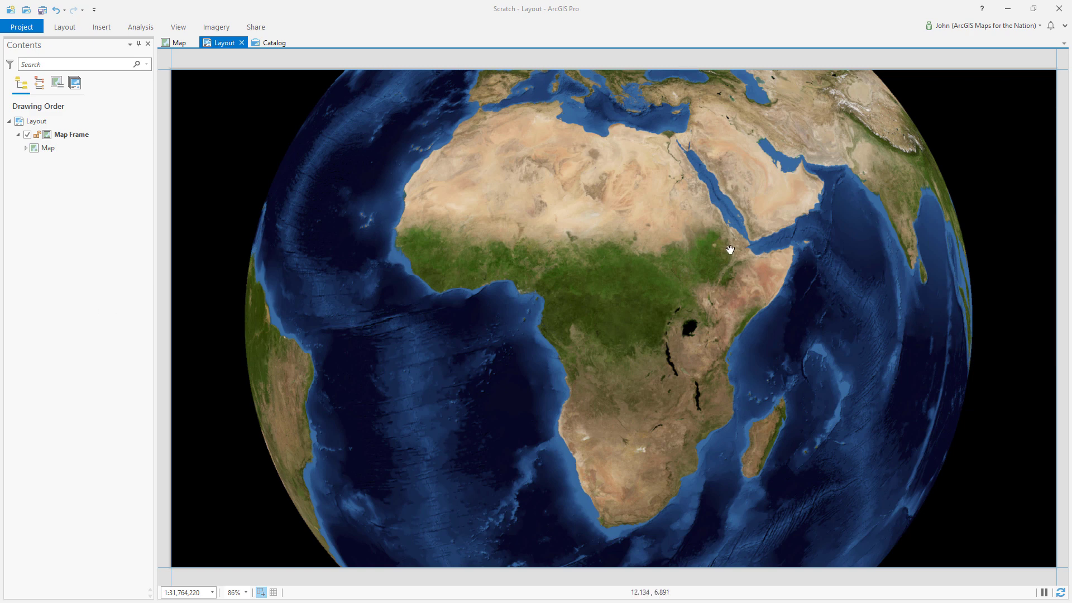
{"action": "mouse_move", "coordinate": [700, 232]}
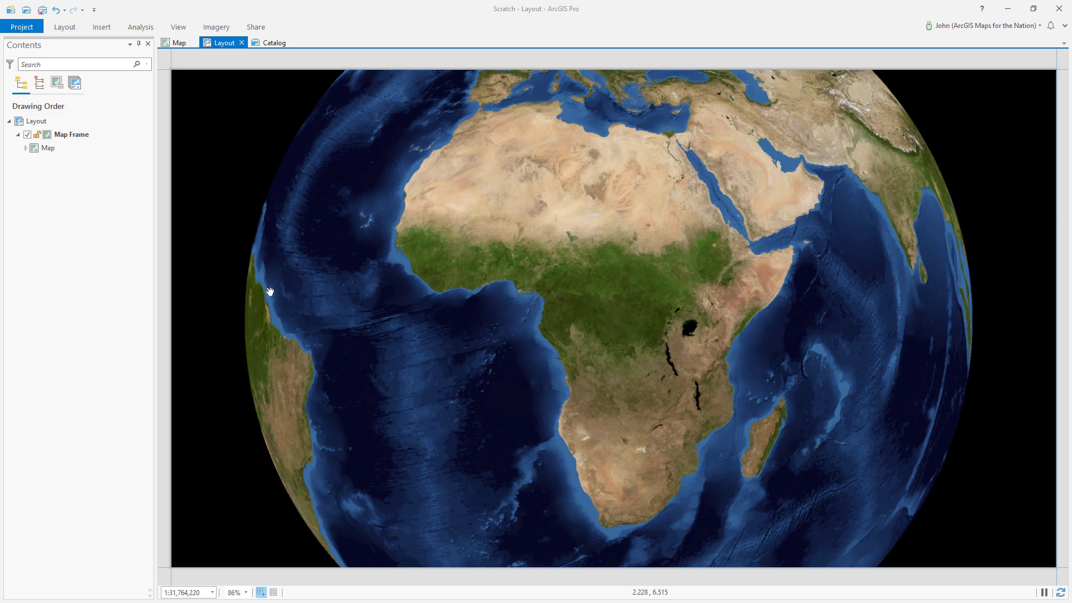
{"action": "mouse_move", "coordinate": [276, 227]}
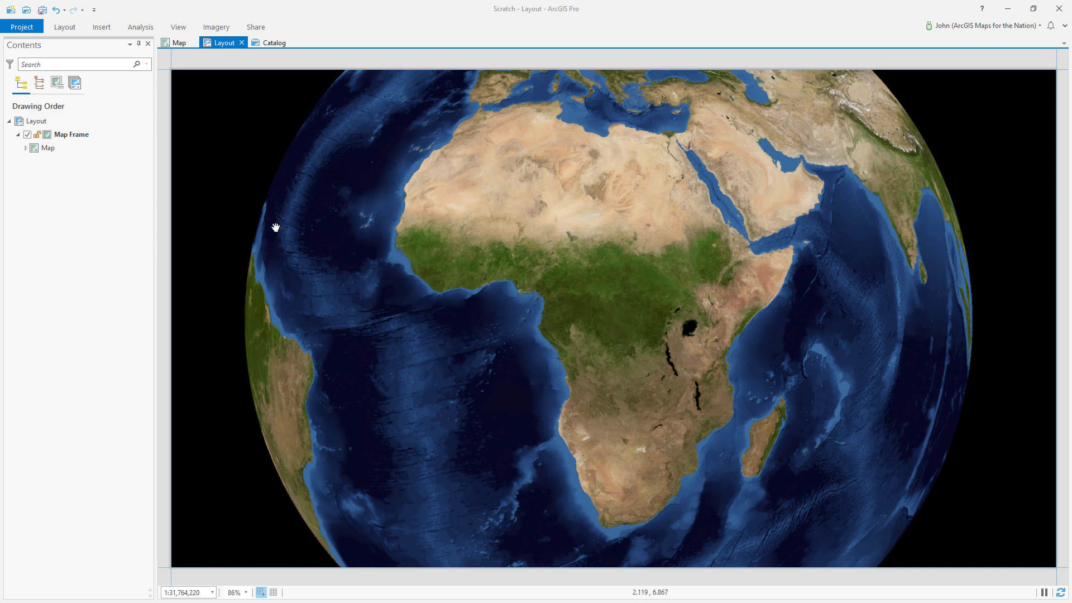
{"action": "mouse_move", "coordinate": [287, 245]}
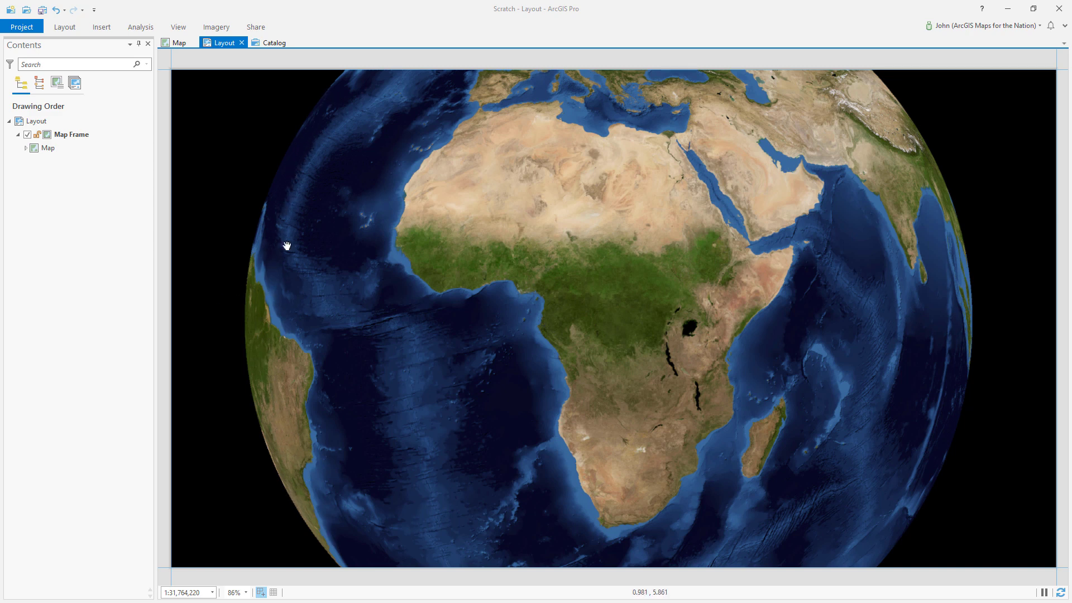
{"action": "mouse_move", "coordinate": [941, 400]}
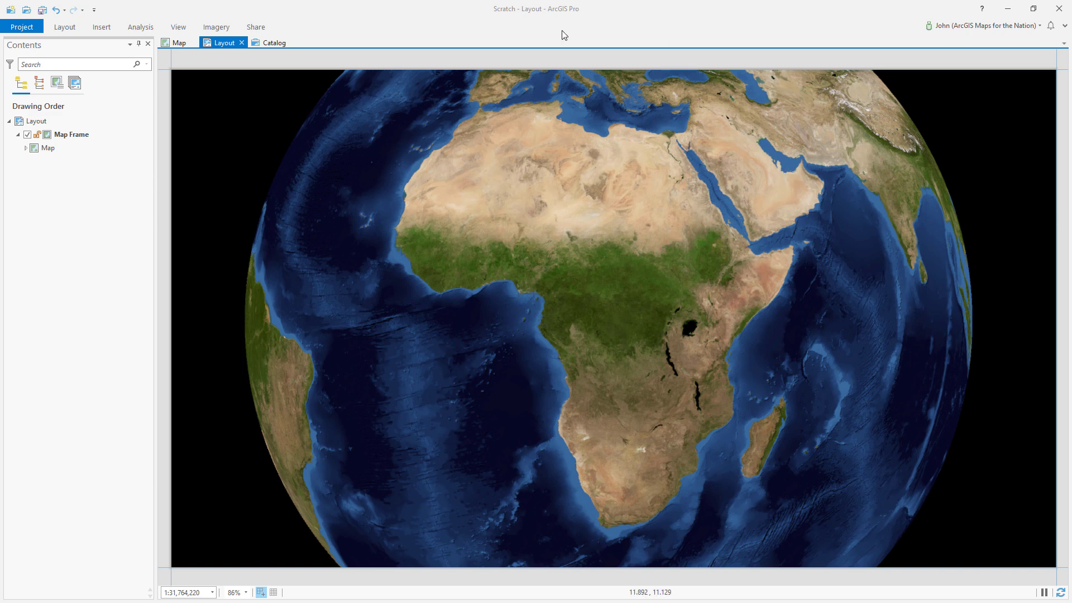
{"action": "mouse_move", "coordinate": [348, 102]}
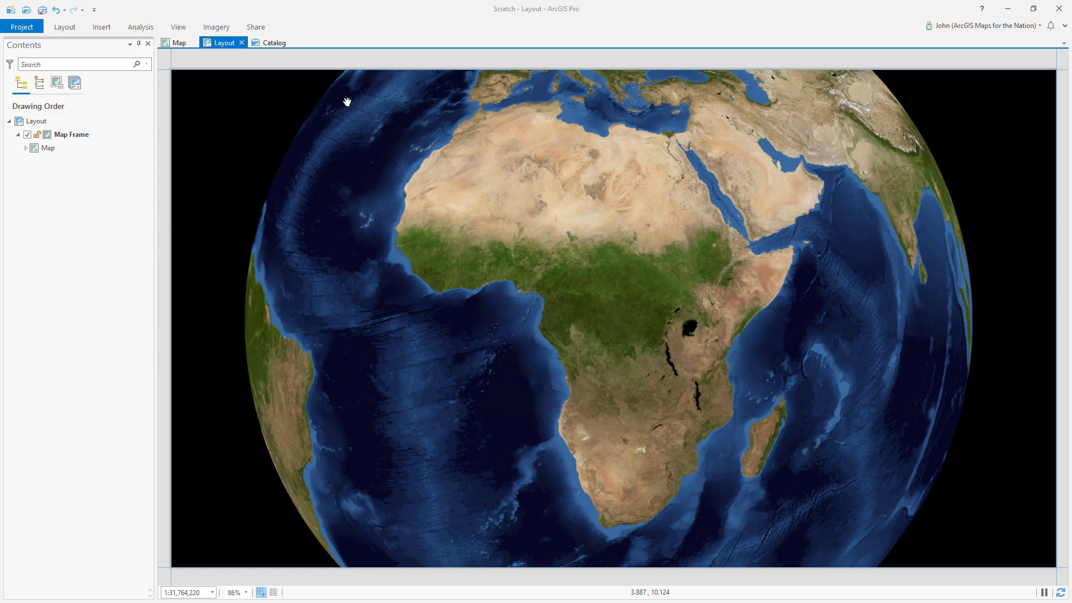
{"action": "mouse_move", "coordinate": [927, 306]}
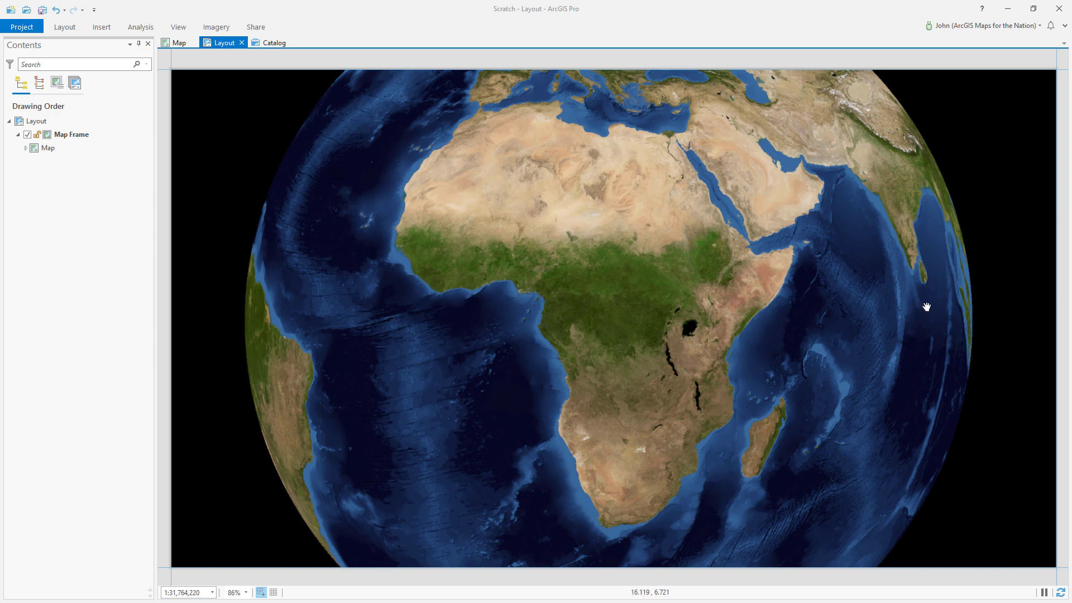
{"action": "mouse_move", "coordinate": [848, 454]}
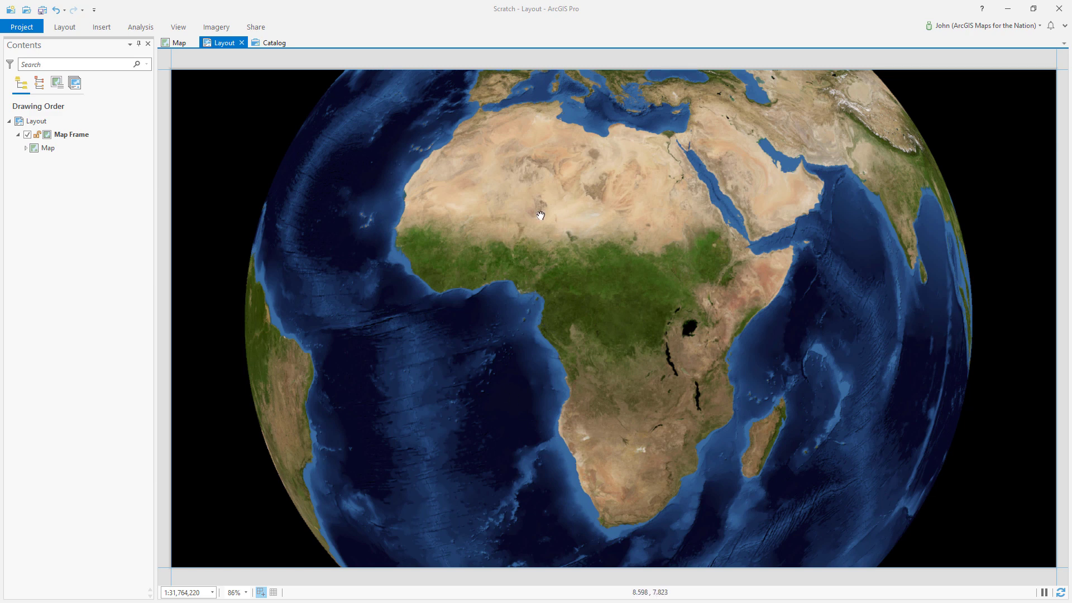
{"action": "mouse_move", "coordinate": [396, 204]}
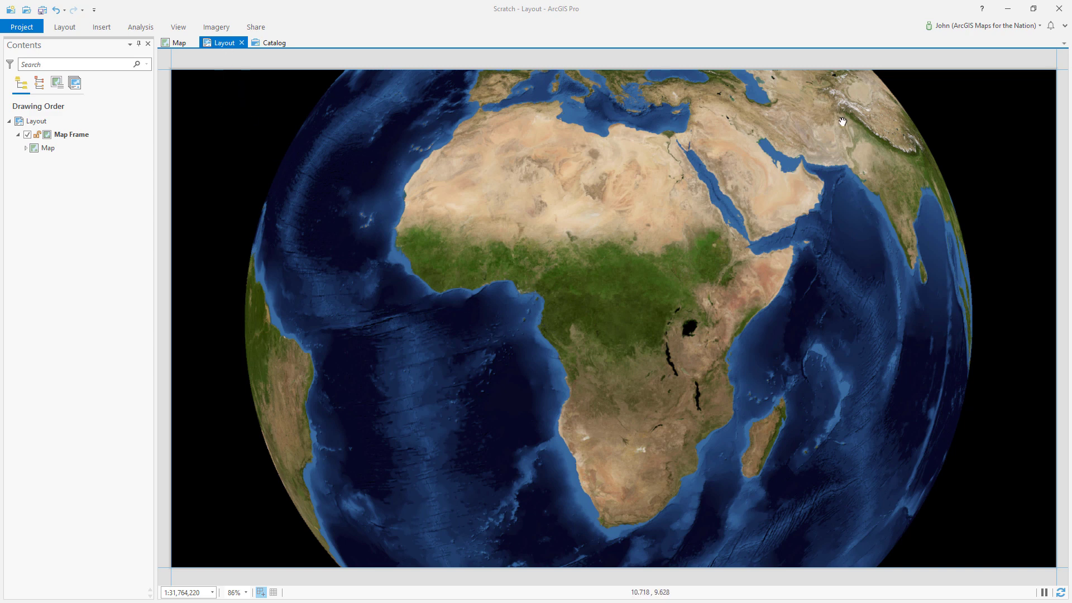
{"action": "mouse_move", "coordinate": [899, 190]}
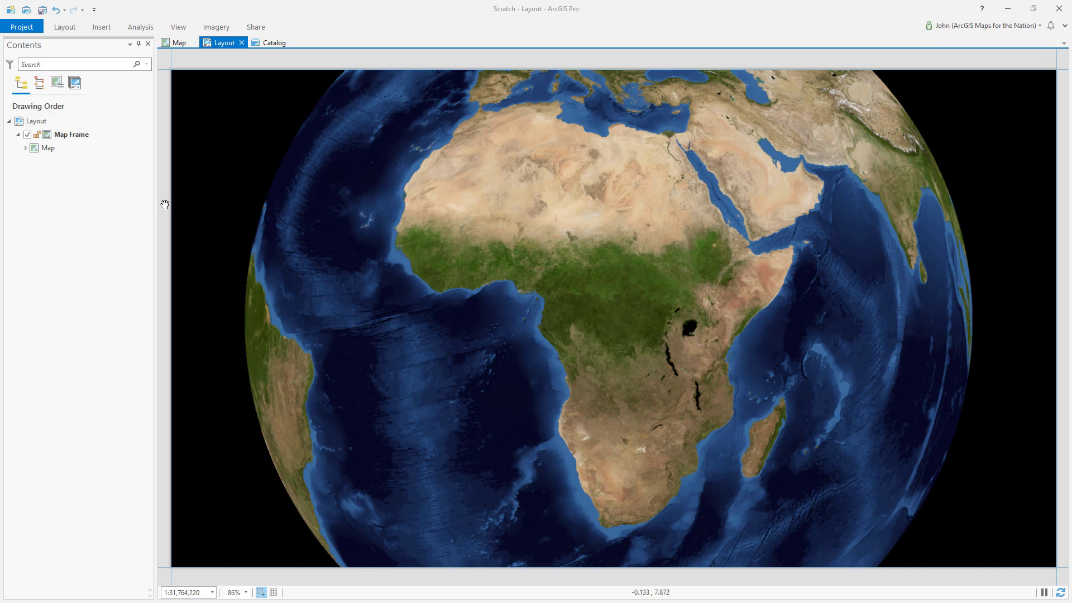
{"action": "mouse_move", "coordinate": [627, 311]}
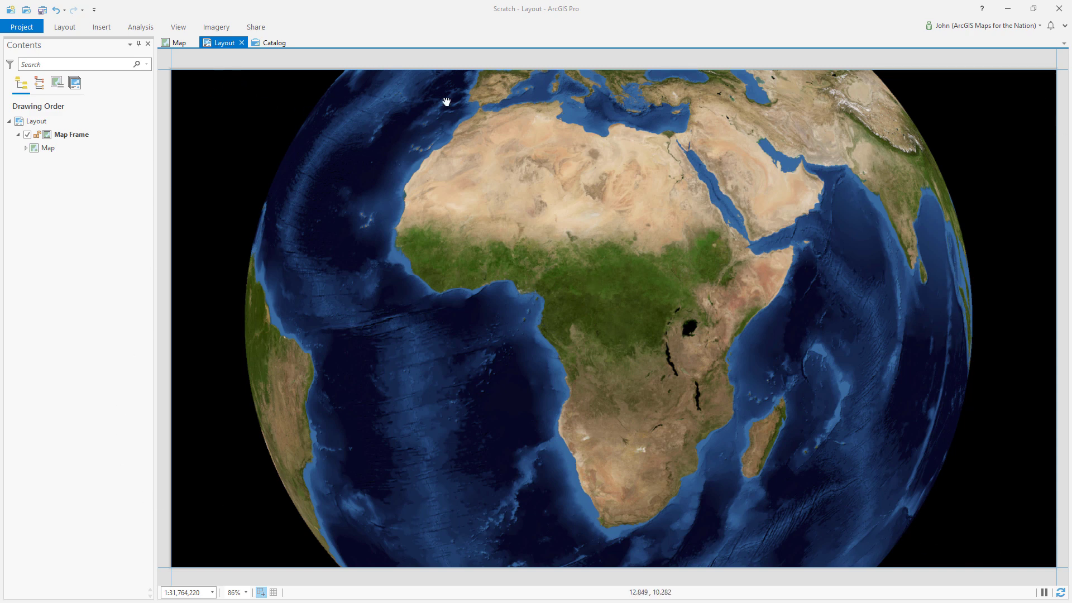
{"action": "mouse_move", "coordinate": [77, 213]}
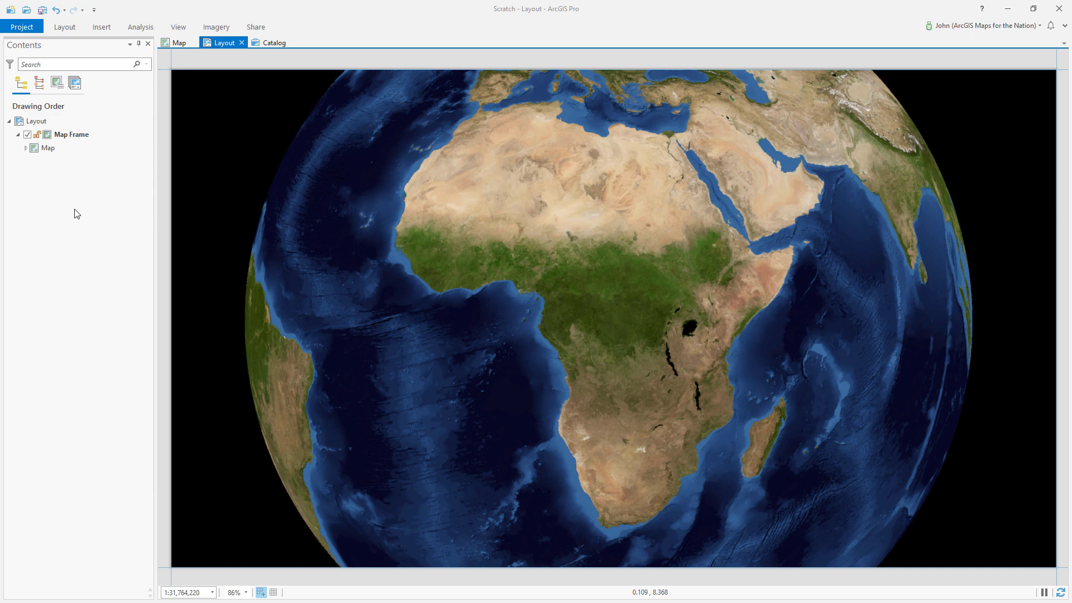
{"action": "mouse_move", "coordinate": [87, 192]}
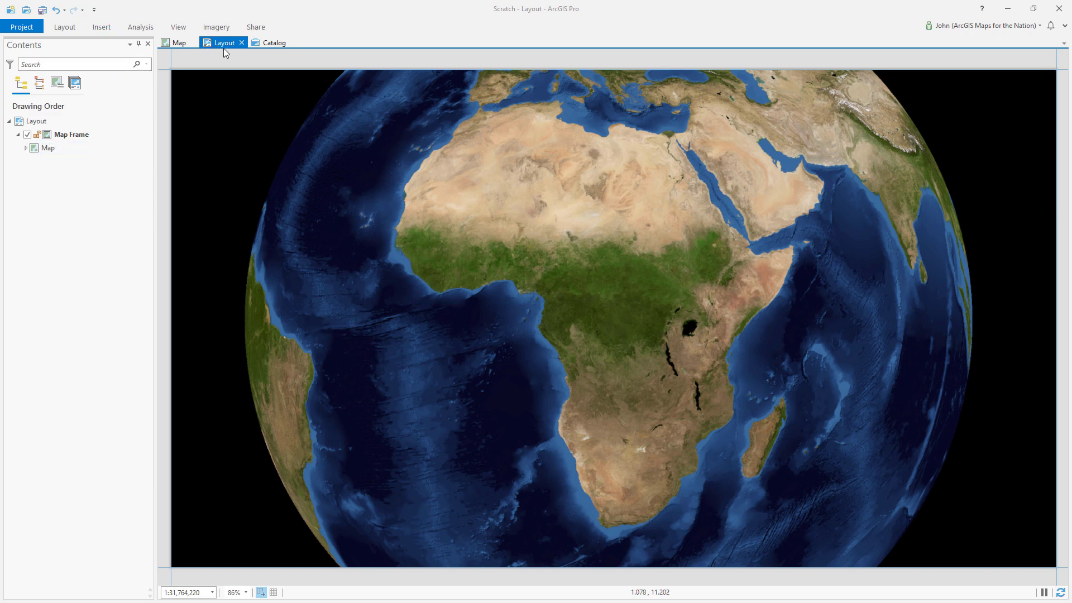
{"action": "mouse_move", "coordinate": [110, 38]}
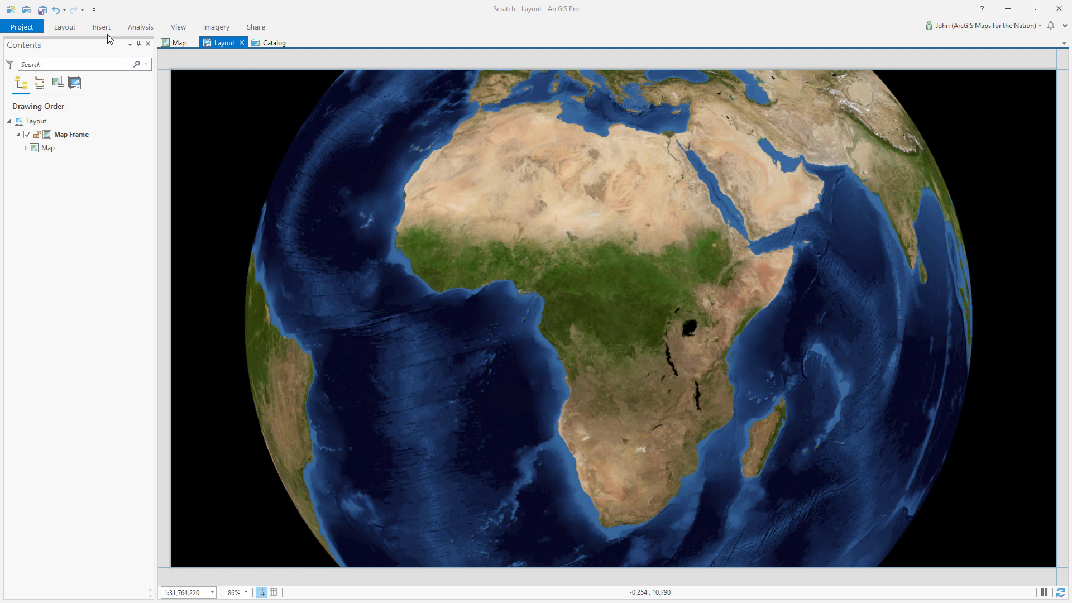
Show the Insert ribbon with the tools for adding layout elements.
{"action": "left_click", "coordinate": [102, 27]}
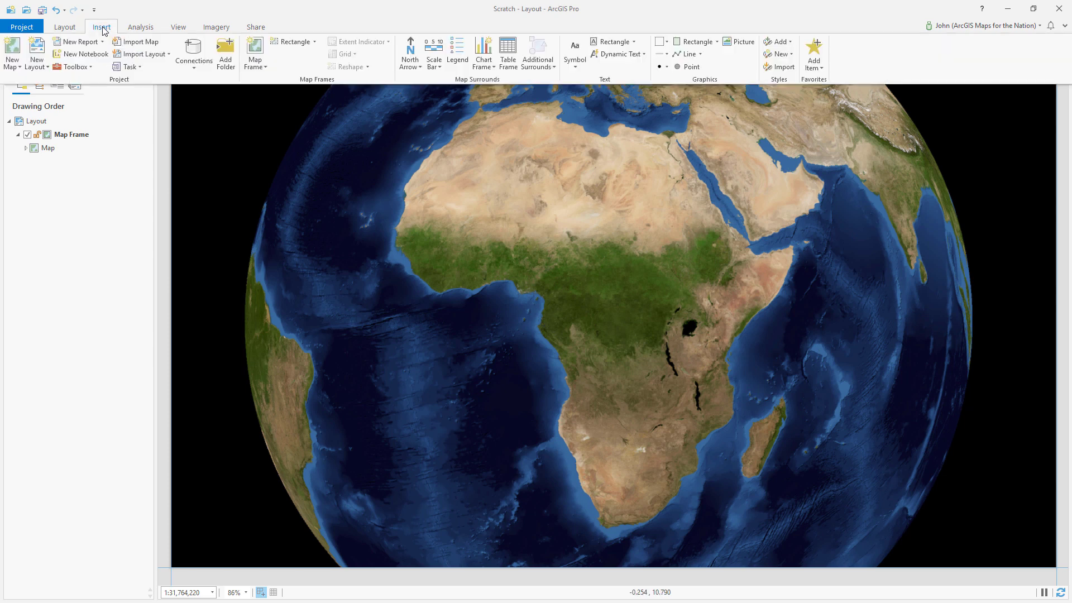
{"action": "mouse_move", "coordinate": [696, 42]}
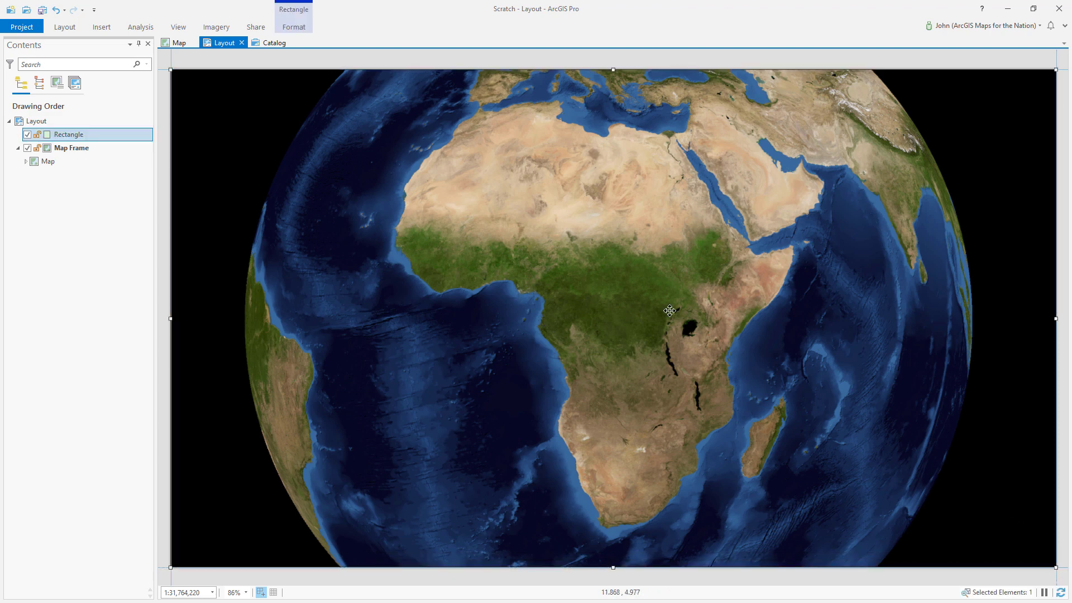
{"action": "mouse_move", "coordinate": [1037, 272]}
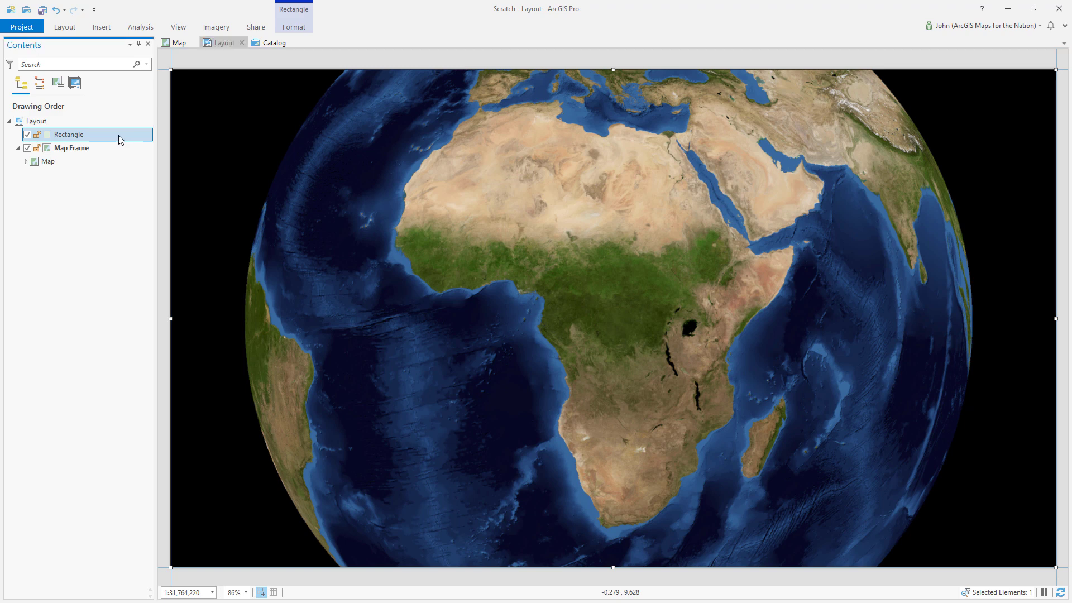
In Format Polygon, disable the rectangle's stroke and switch its Solid fill to Gradient fill.
{"action": "right_click", "coordinate": [68, 134]}
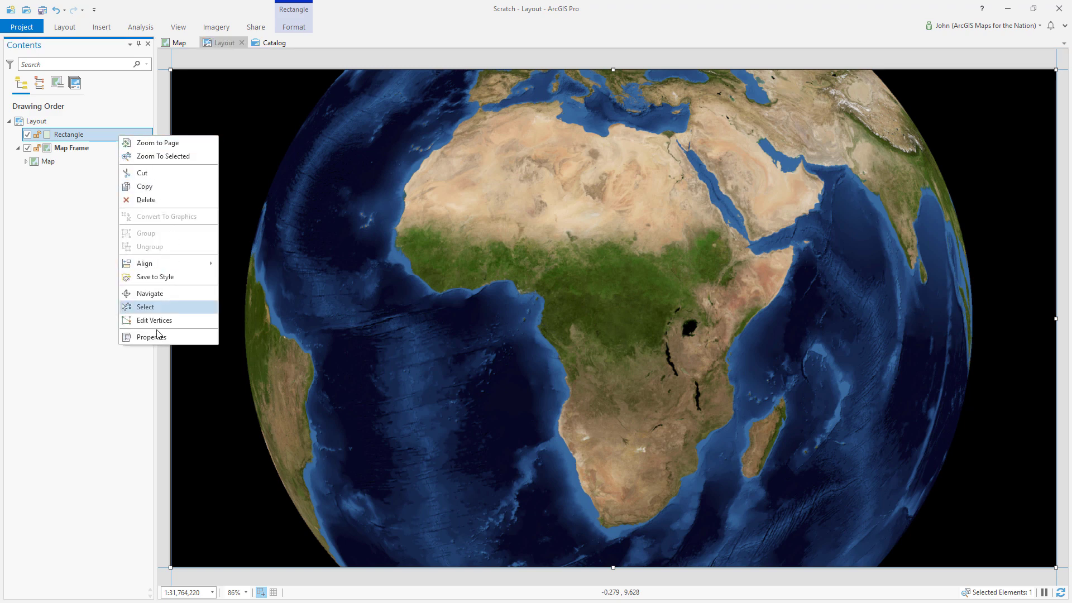
{"action": "left_click", "coordinate": [151, 336]}
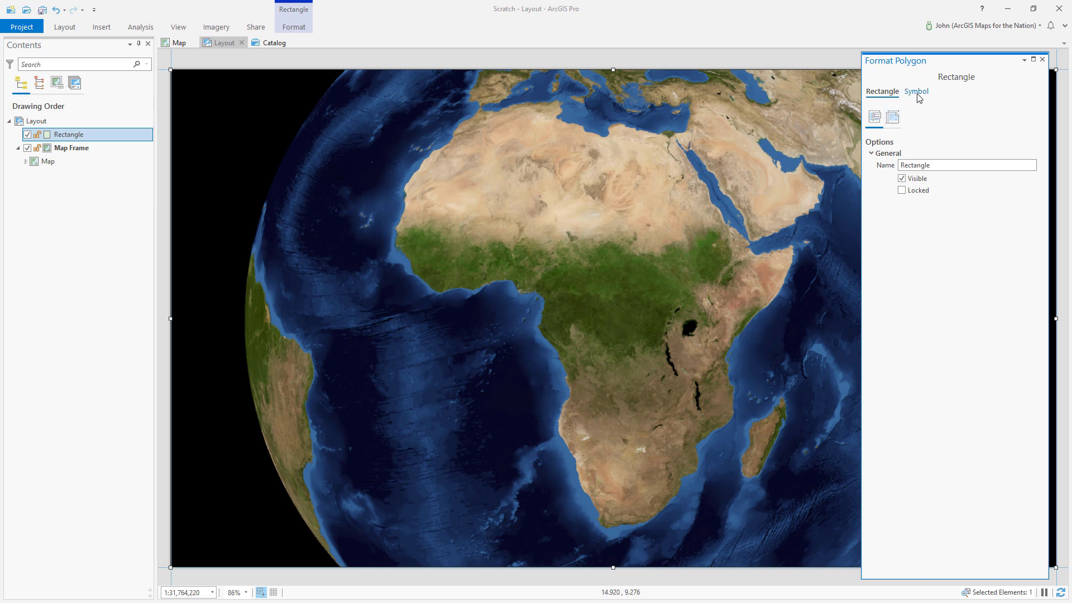
{"action": "left_click", "coordinate": [916, 94]}
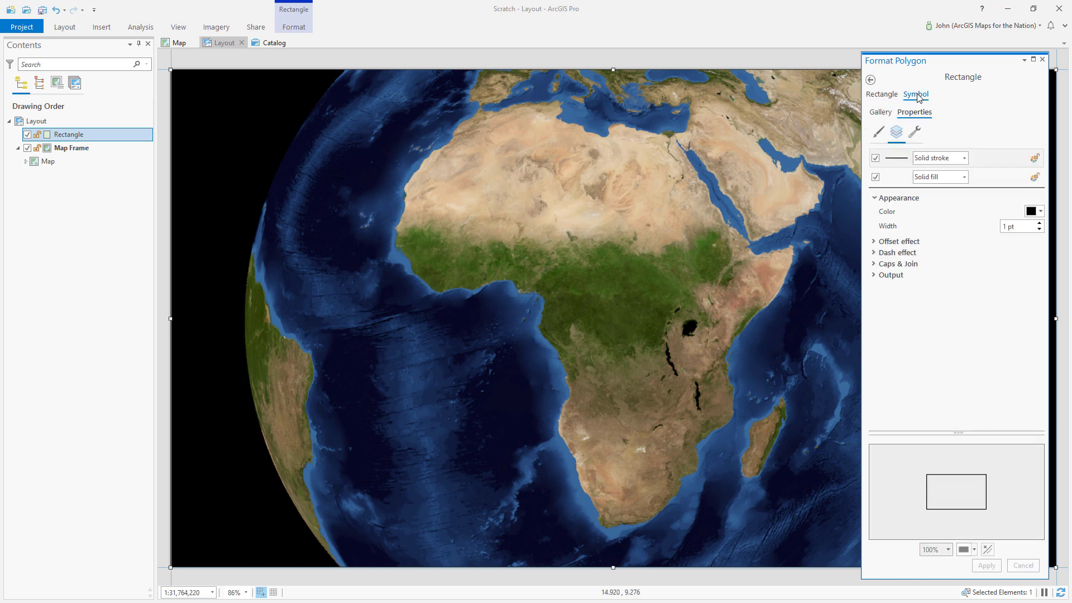
{"action": "mouse_move", "coordinate": [876, 158]}
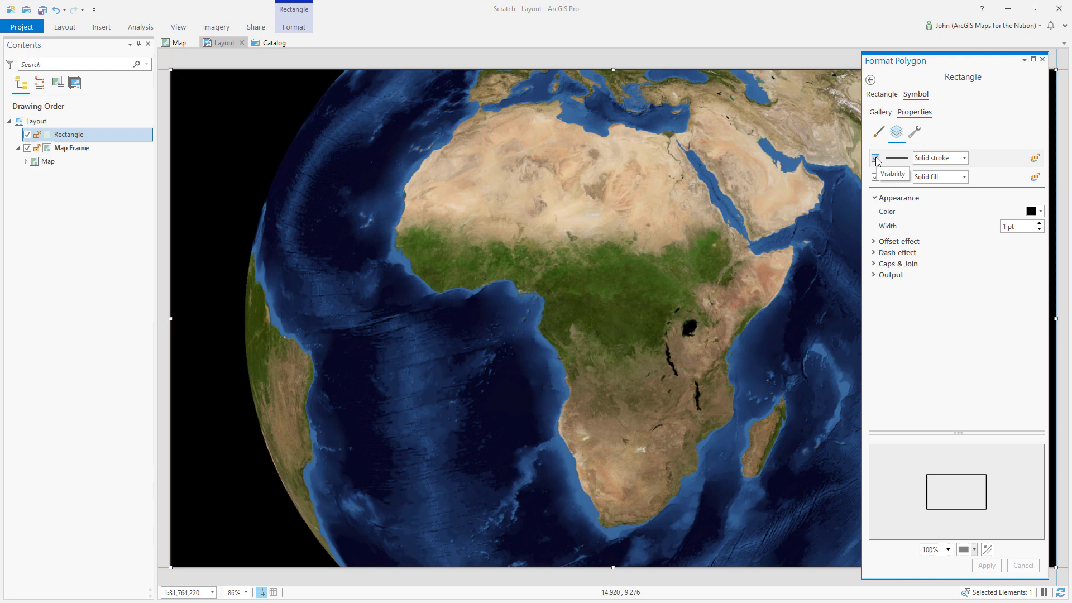
{"action": "left_click", "coordinate": [875, 157]}
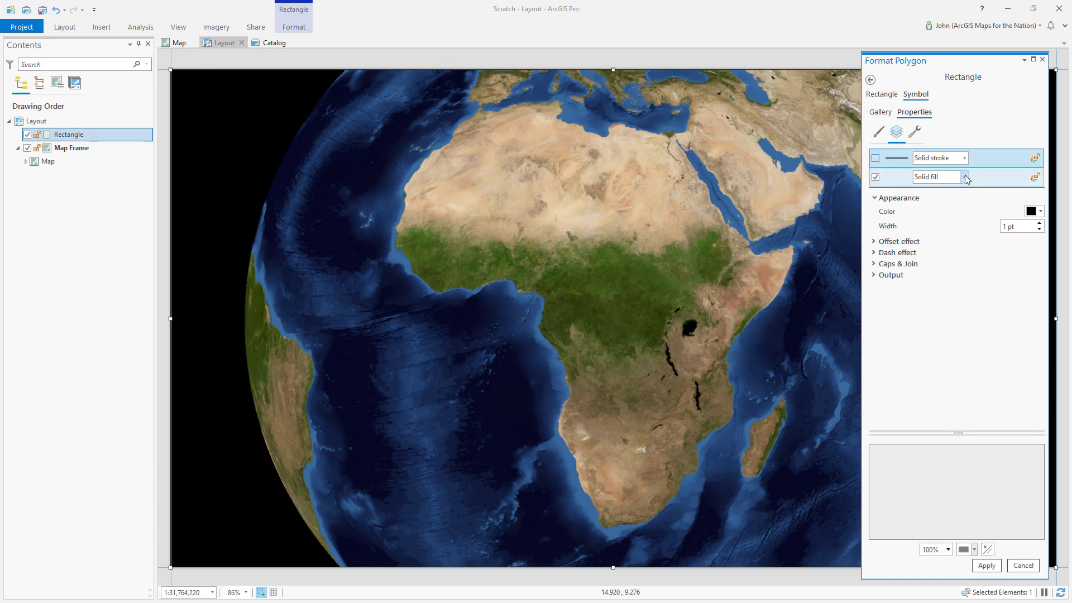
{"action": "left_click", "coordinate": [965, 176]}
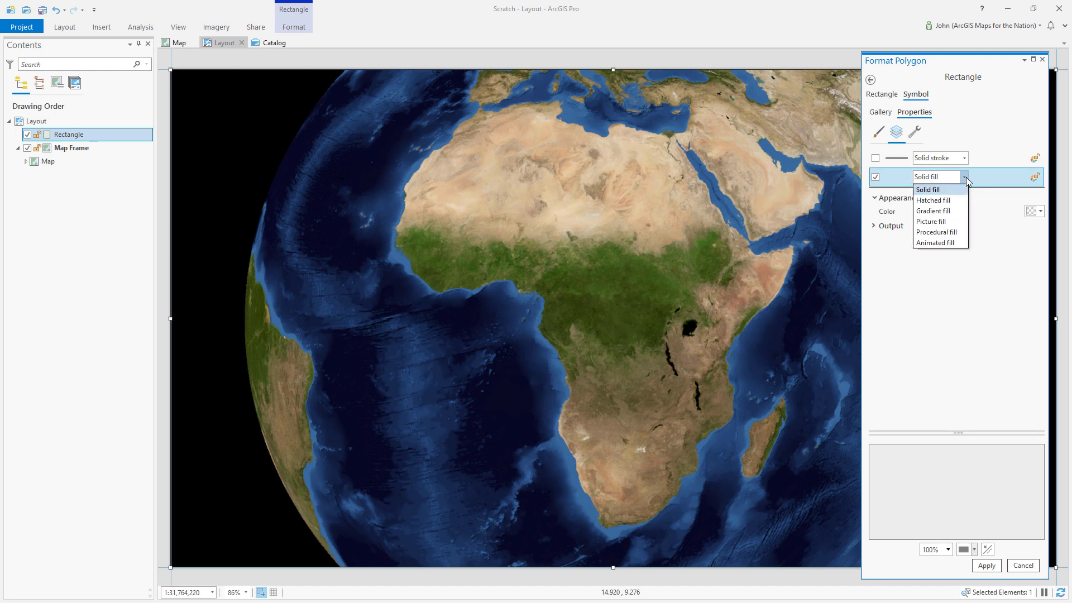
{"action": "left_click", "coordinate": [934, 211]}
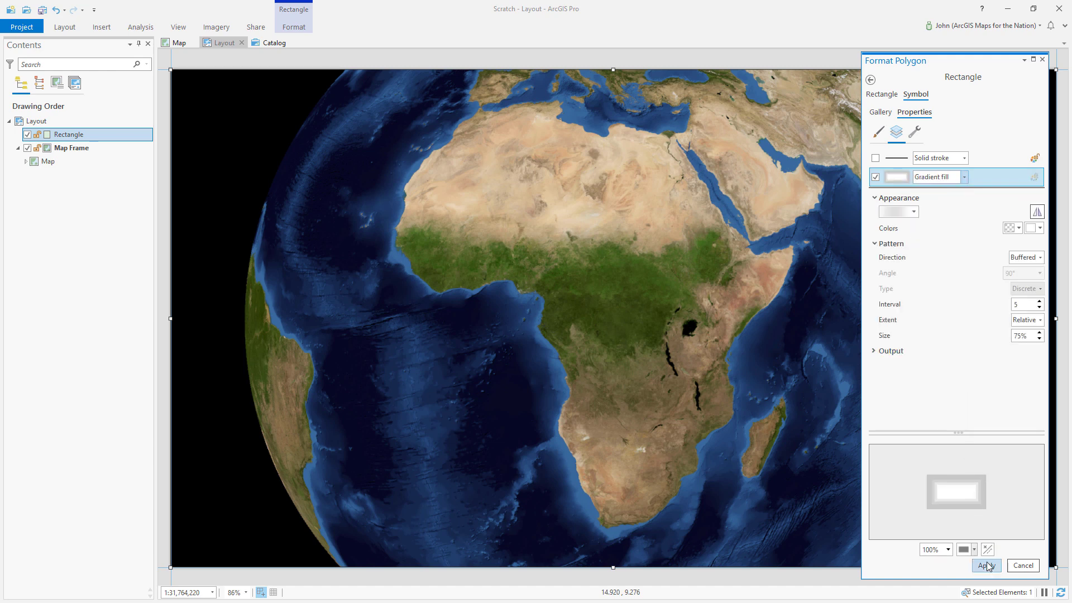
Apply the gradient fill, then make it Circular and Continuous for a smooth white centre glow.
{"action": "left_click", "coordinate": [987, 565]}
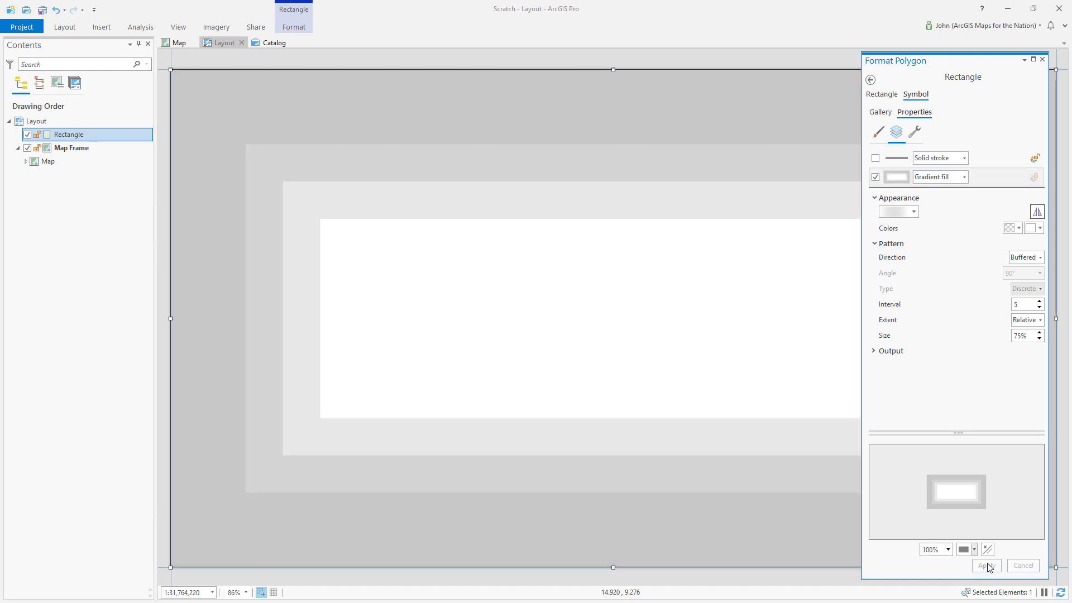
{"action": "mouse_move", "coordinate": [1026, 258]}
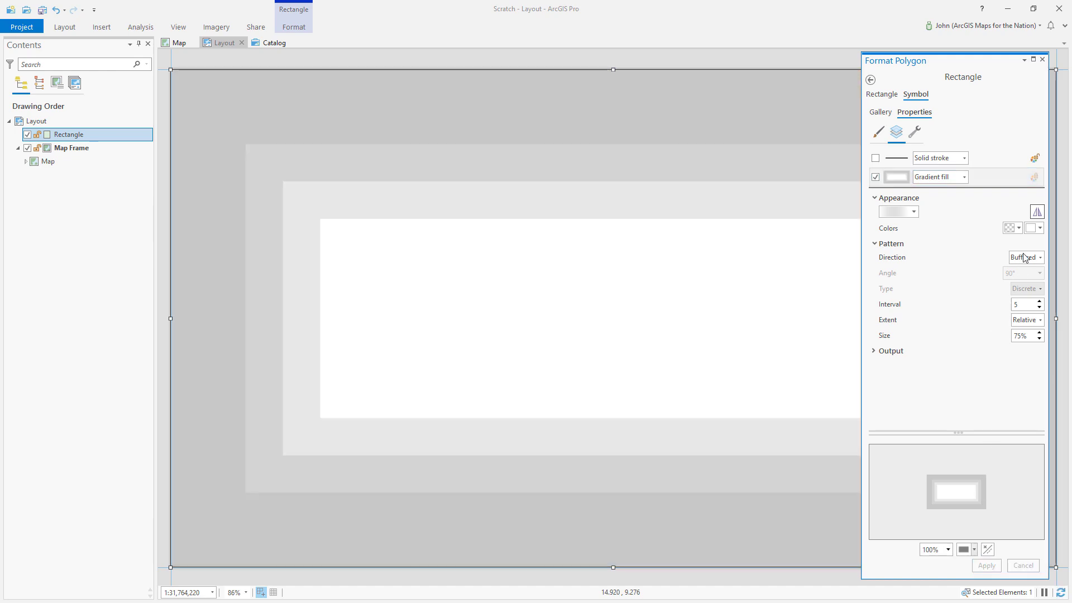
{"action": "mouse_move", "coordinate": [944, 320]}
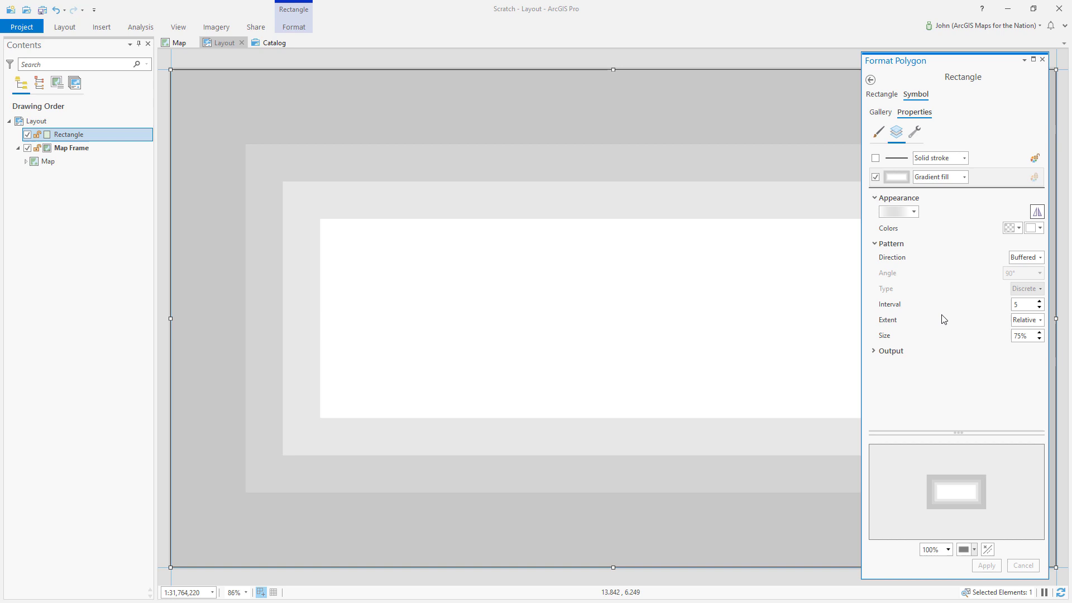
{"action": "left_click", "coordinate": [1025, 257]}
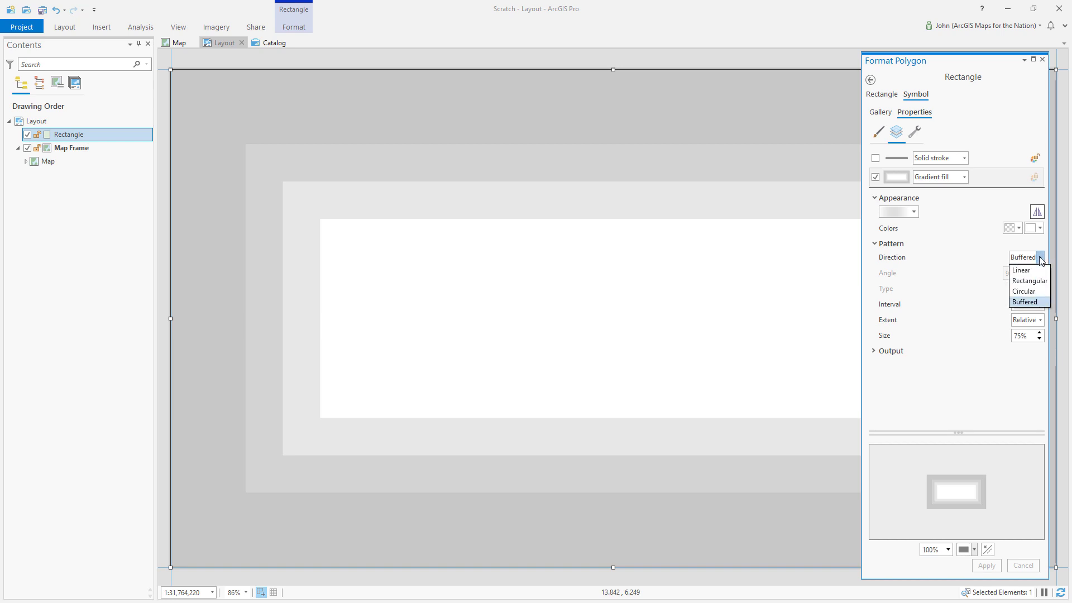
{"action": "left_click", "coordinate": [1025, 291]}
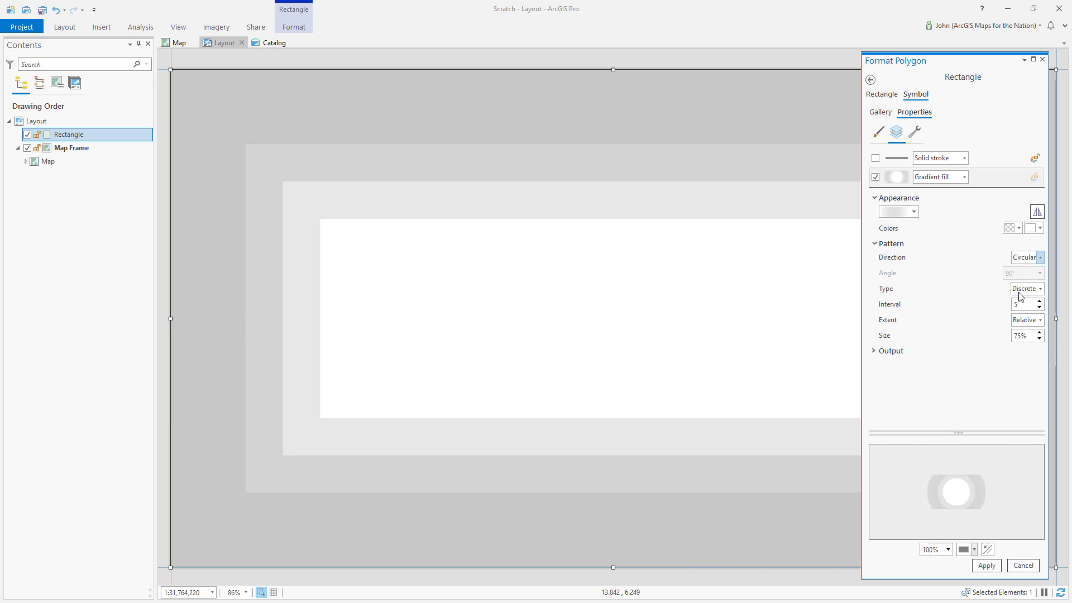
{"action": "left_click", "coordinate": [986, 565]}
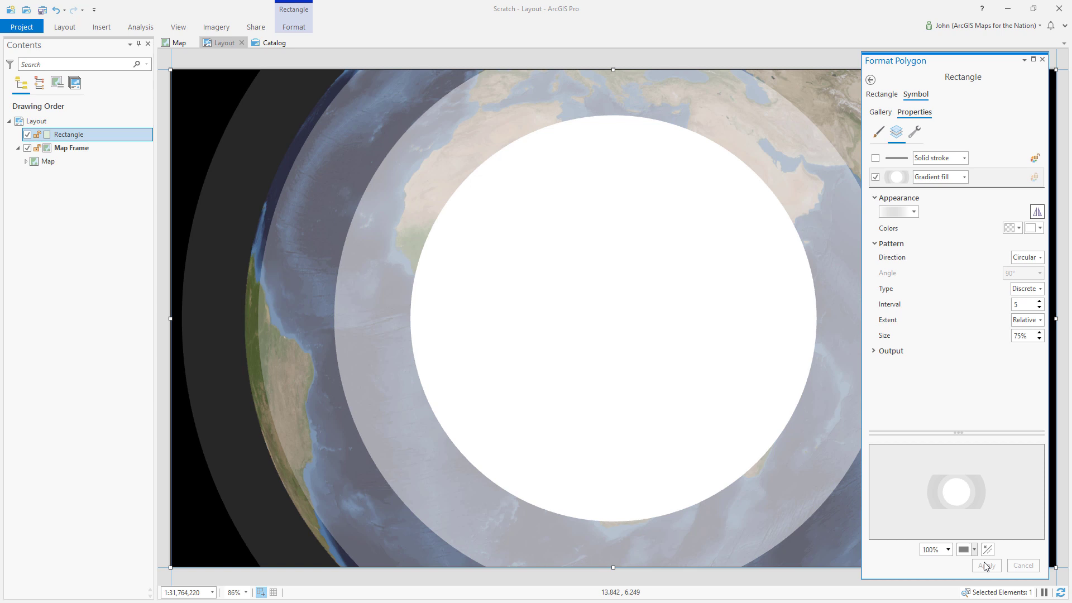
{"action": "mouse_move", "coordinate": [985, 311]}
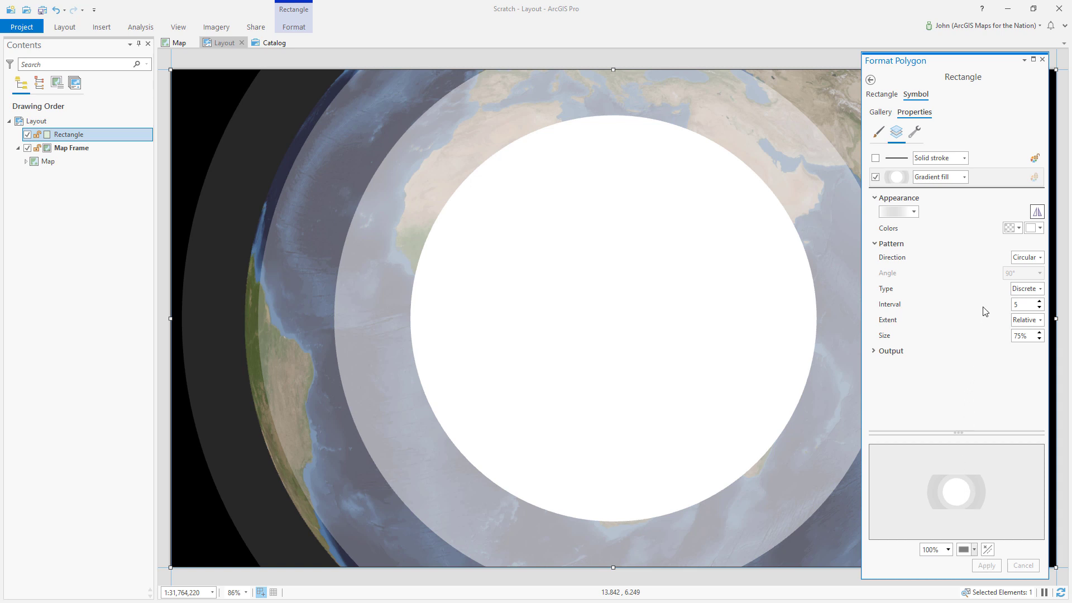
{"action": "mouse_move", "coordinate": [254, 270]}
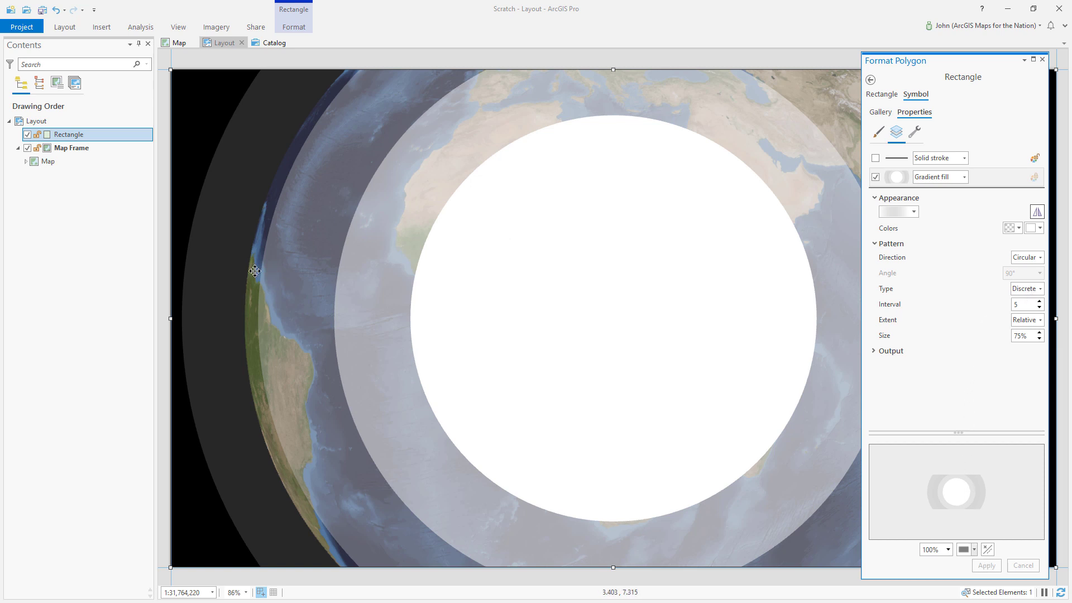
{"action": "left_click", "coordinate": [1039, 288]}
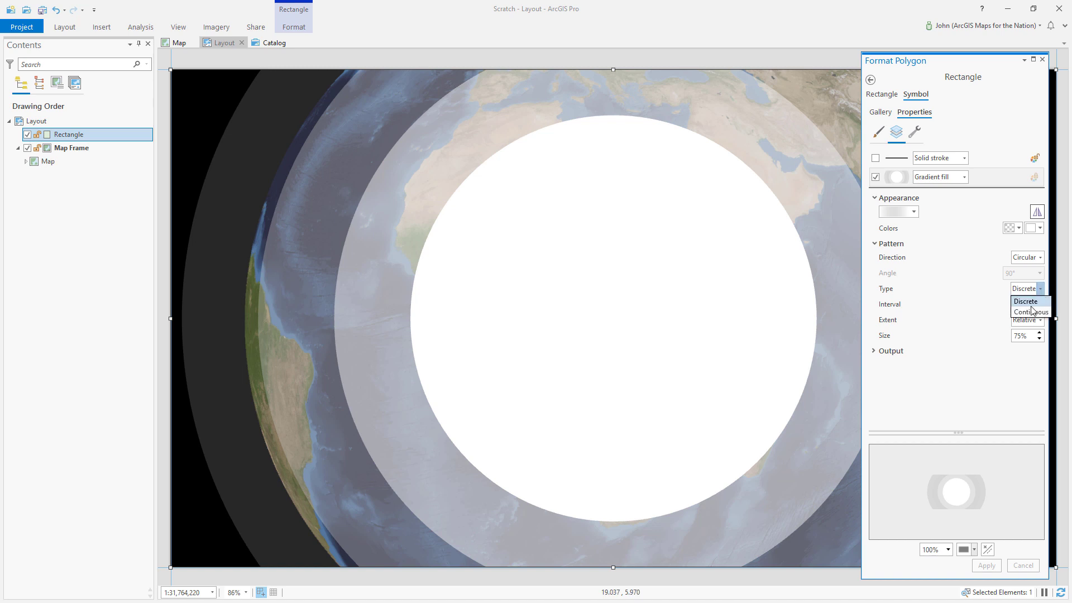
{"action": "left_click", "coordinate": [1032, 312]}
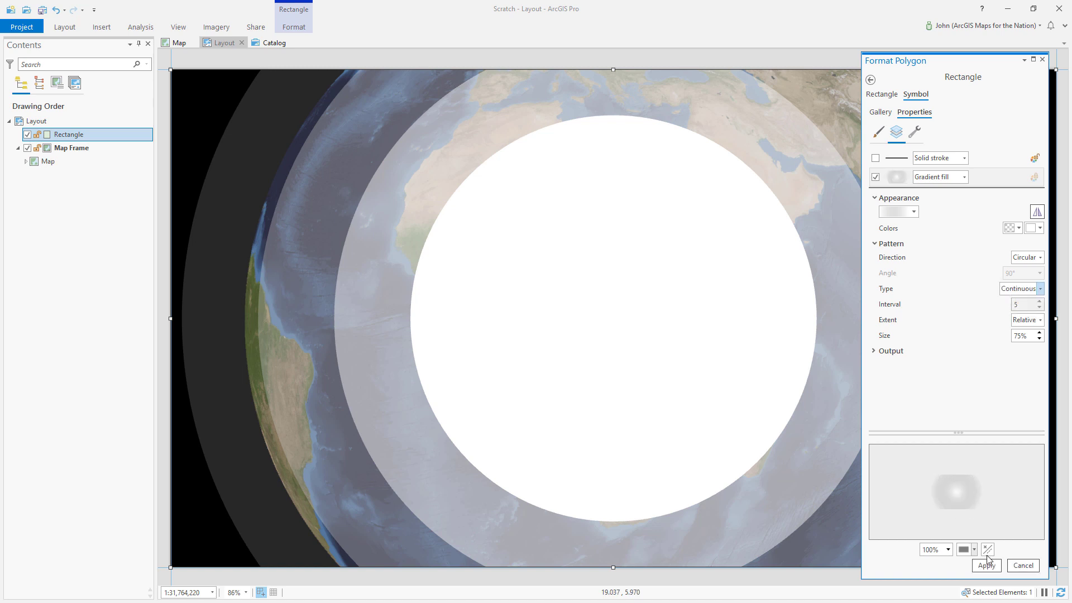
{"action": "left_click", "coordinate": [986, 565]}
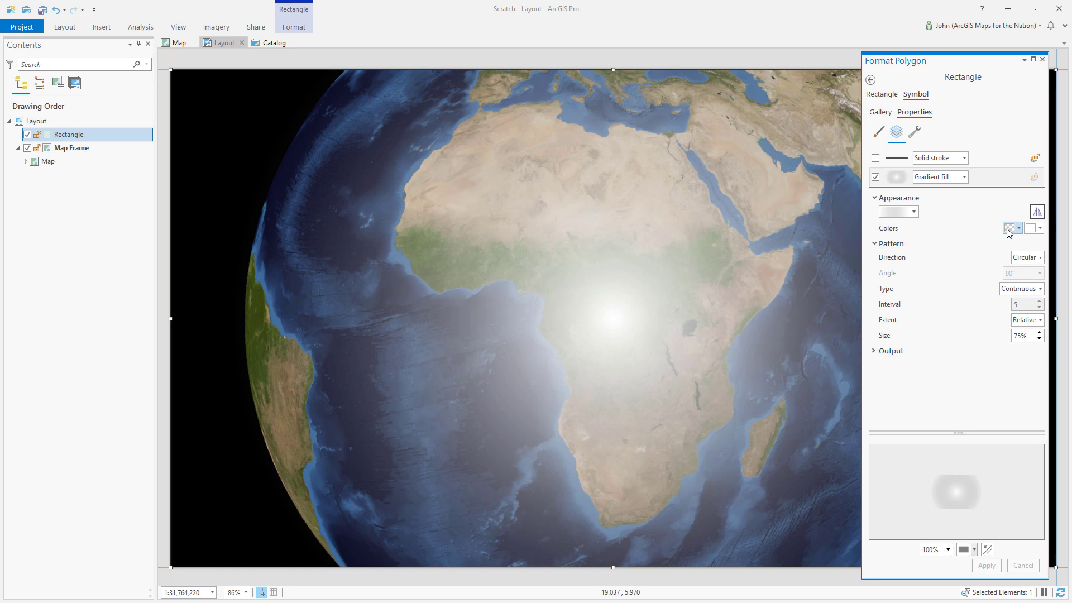
{"action": "mouse_move", "coordinate": [1011, 228]}
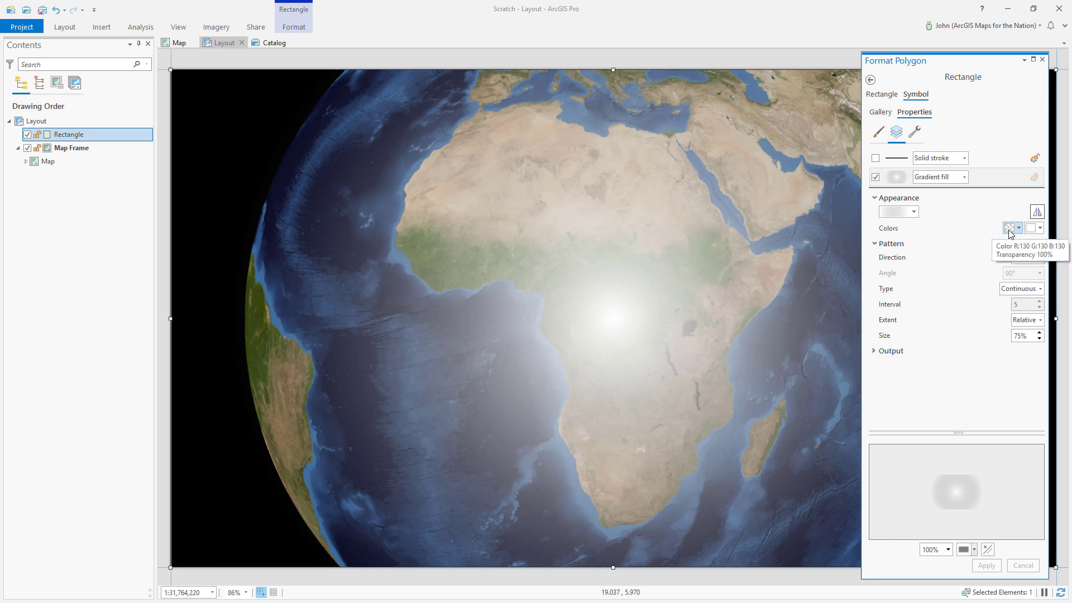
Set the first and second gradient colours to black, applying each, so the page turns solid black.
{"action": "left_click", "coordinate": [1019, 228]}
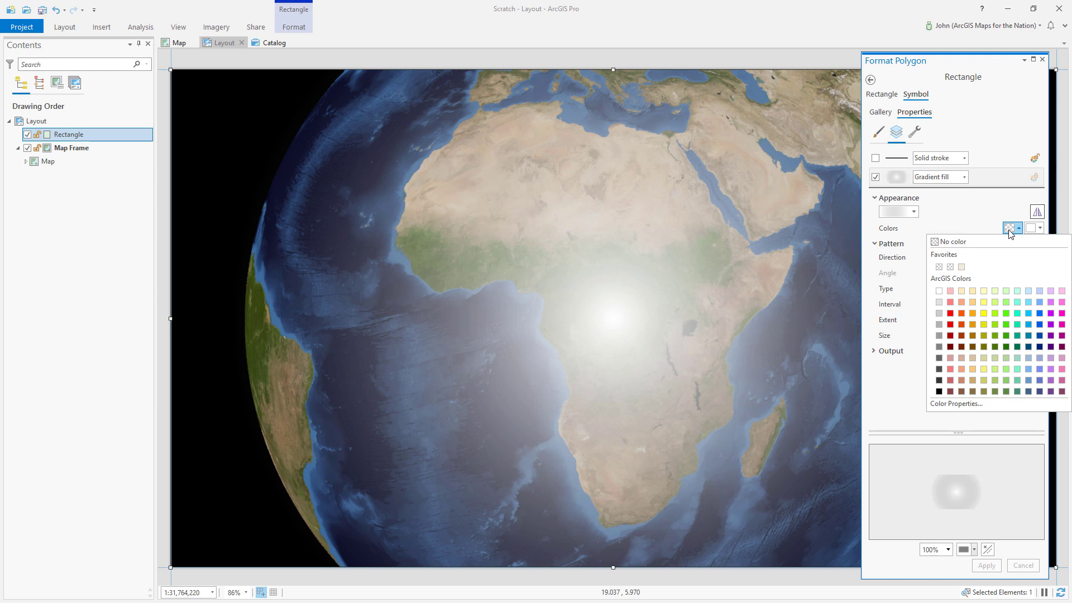
{"action": "mouse_move", "coordinate": [1030, 232]}
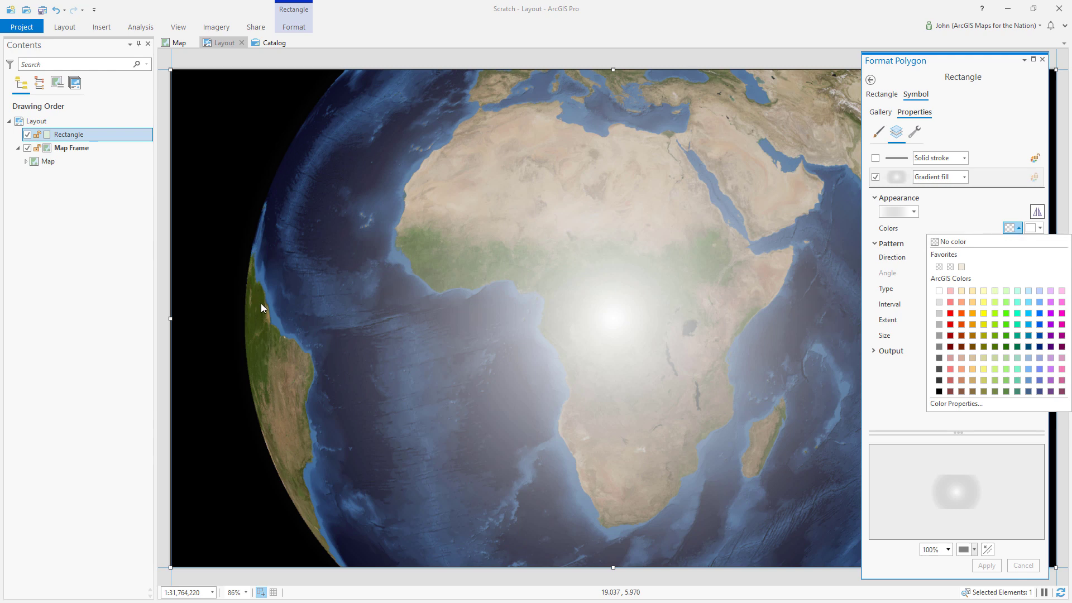
{"action": "mouse_move", "coordinate": [613, 312]}
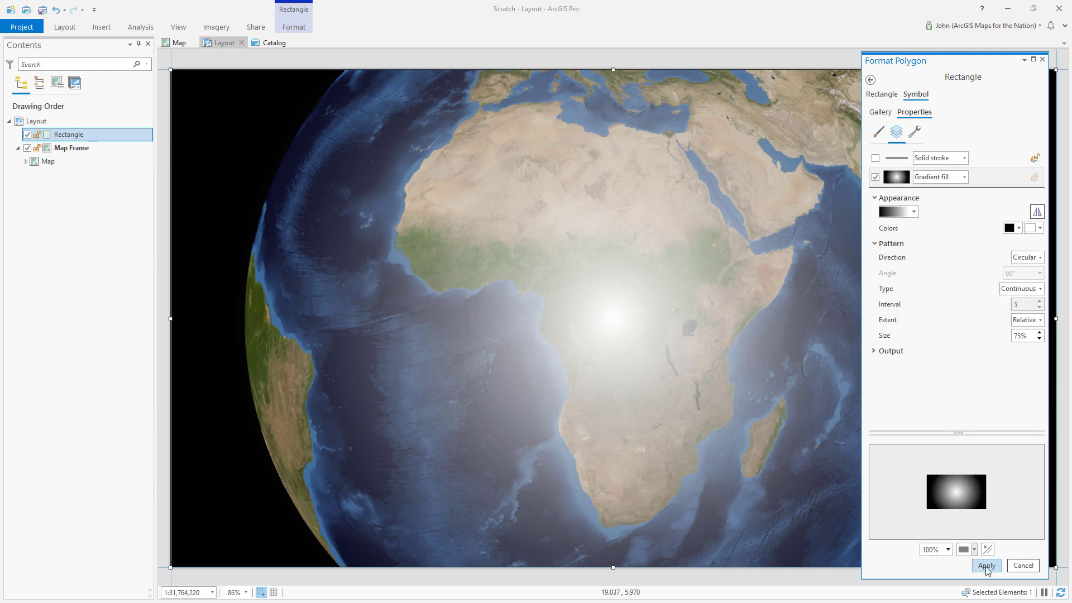
{"action": "left_click", "coordinate": [987, 567]}
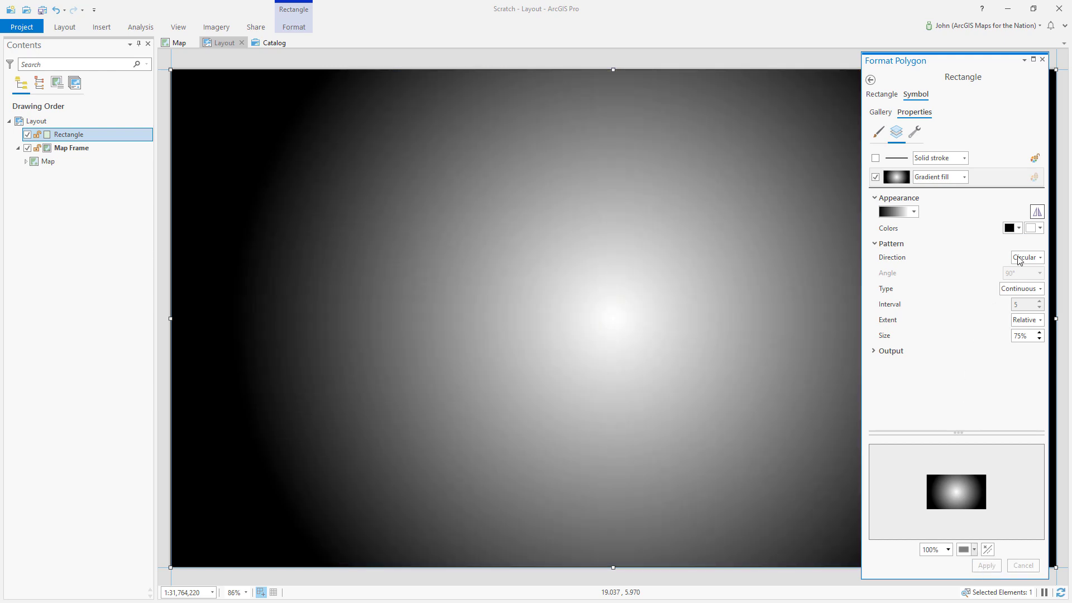
{"action": "left_click", "coordinate": [1040, 228]}
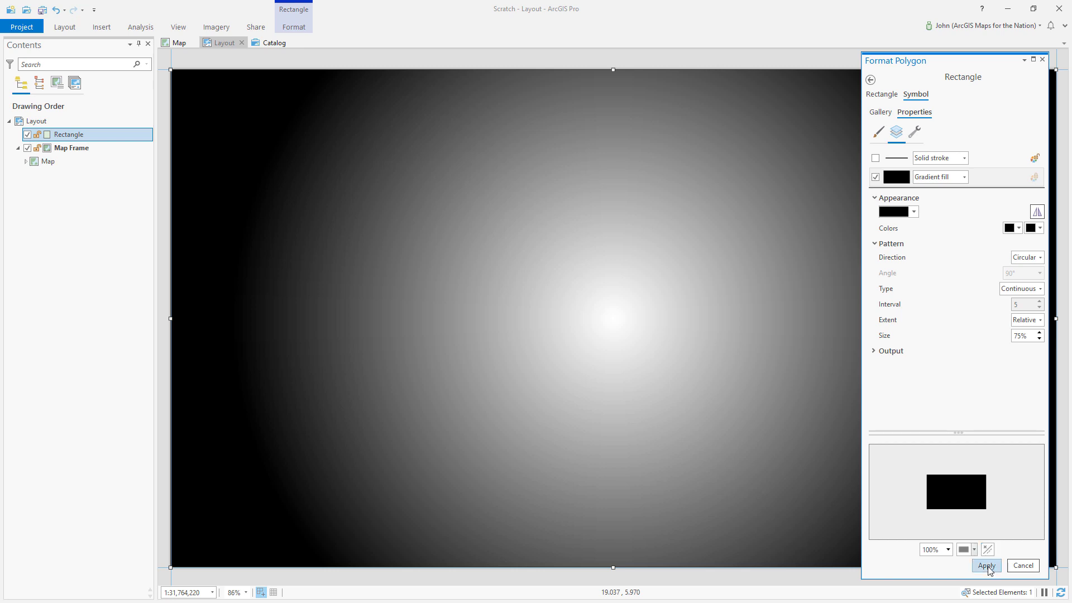
{"action": "left_click", "coordinate": [986, 565]}
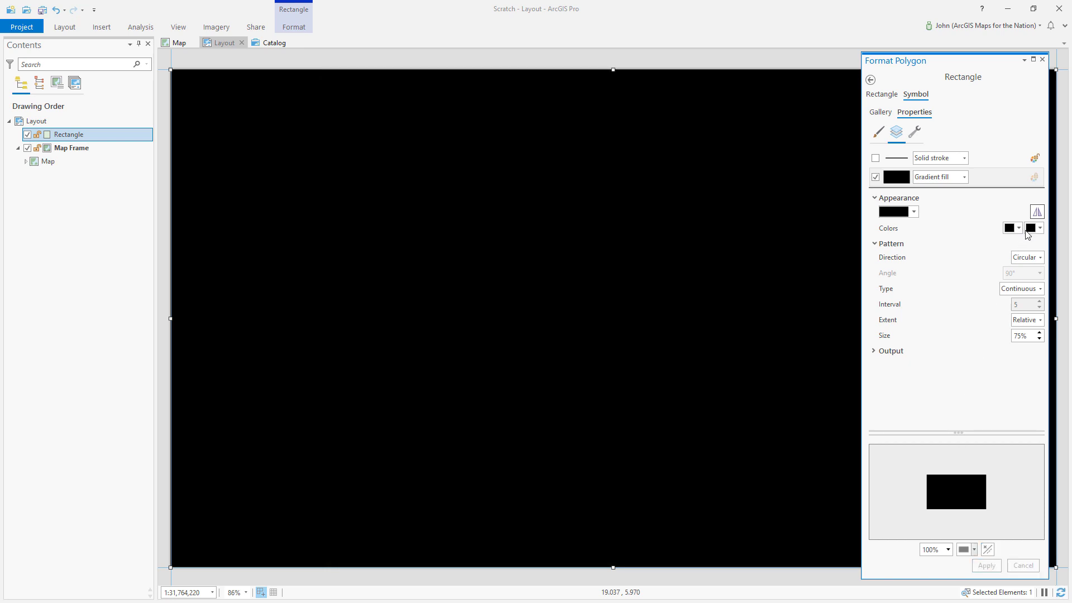
Give the second gradient colour 100% transparency and apply, leaving the globe clear with black edges.
{"action": "left_click", "coordinate": [1040, 228]}
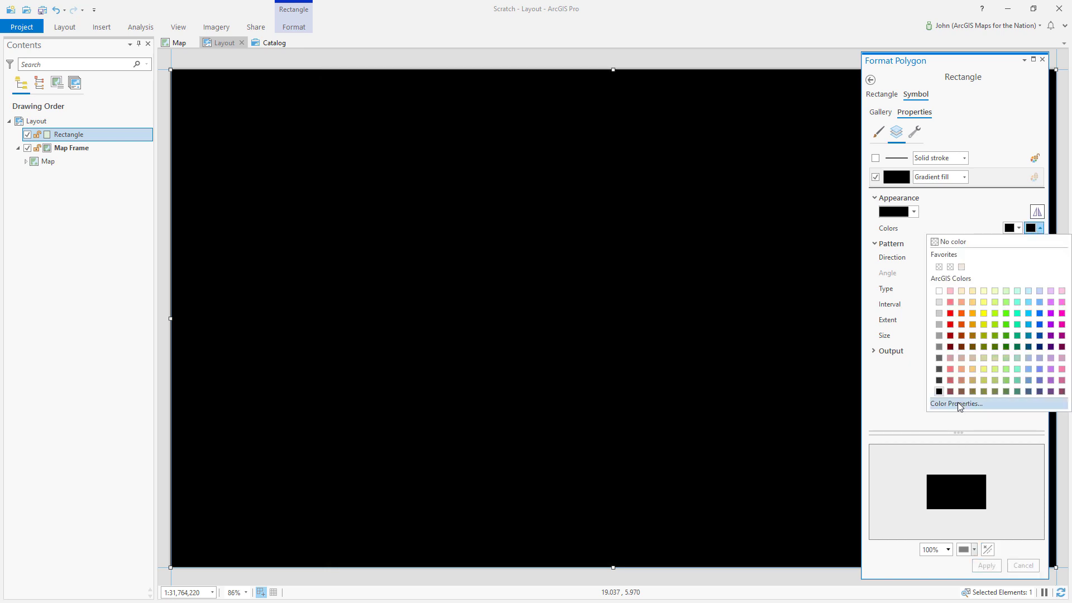
{"action": "left_click", "coordinate": [956, 403]}
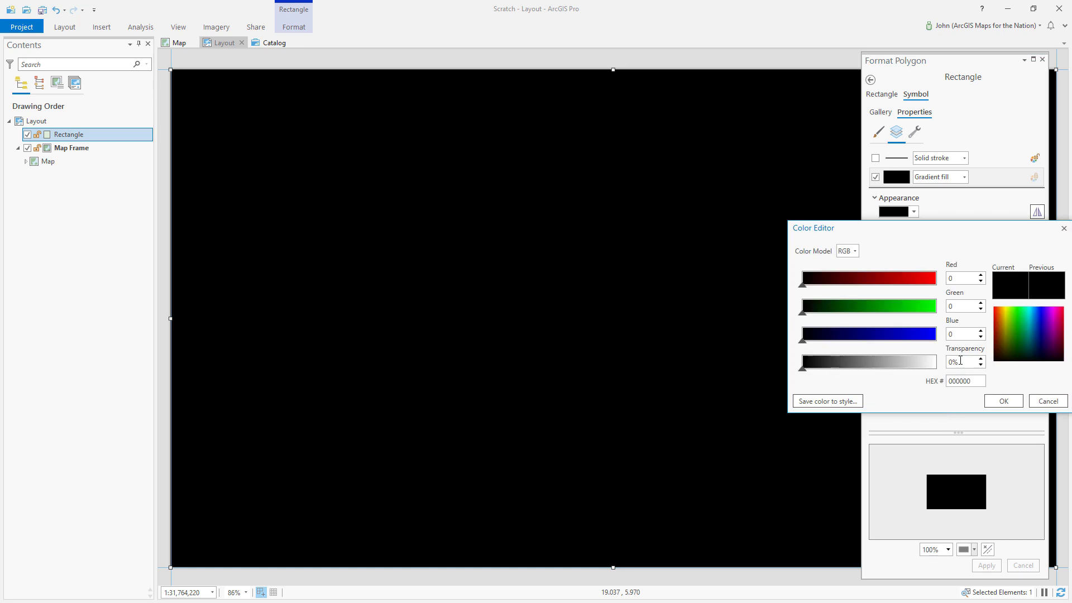
{"action": "triple_click", "coordinate": [955, 361]}
{"action": "type", "text": "100"}
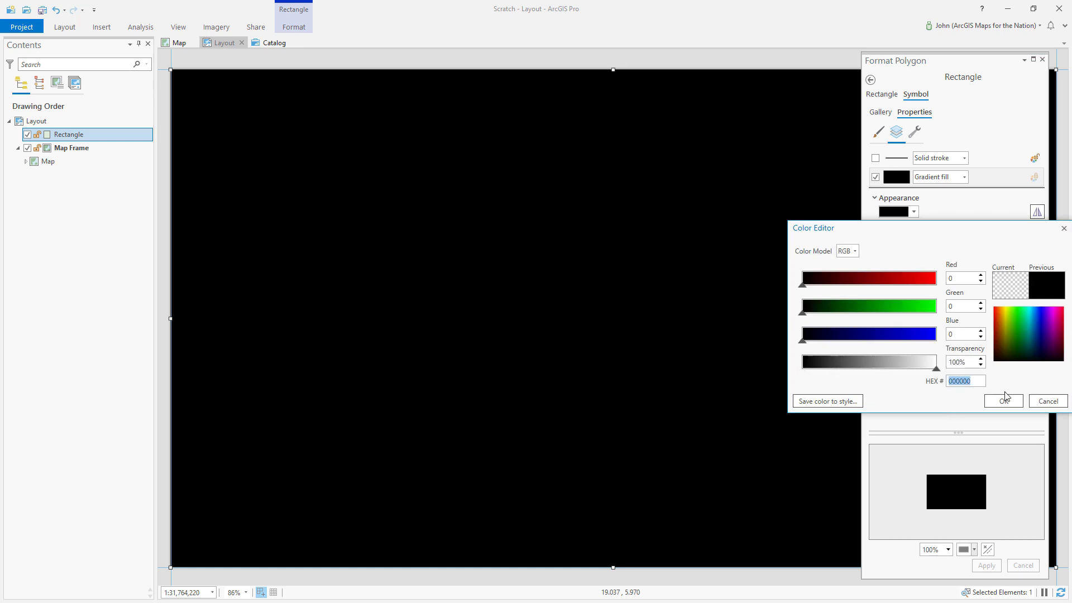
{"action": "left_click", "coordinate": [1003, 401]}
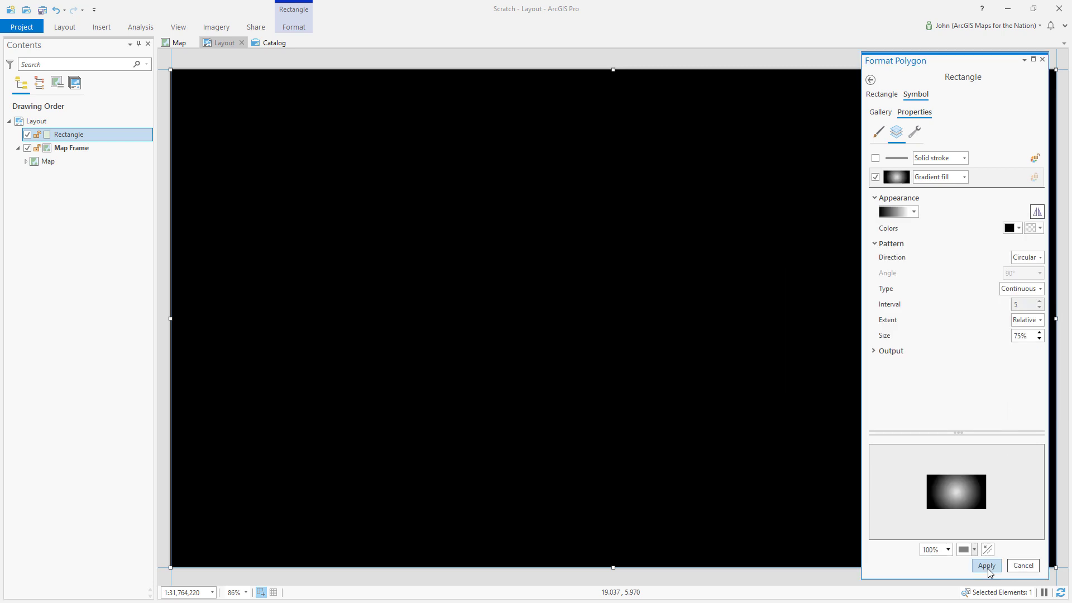
{"action": "left_click", "coordinate": [986, 566]}
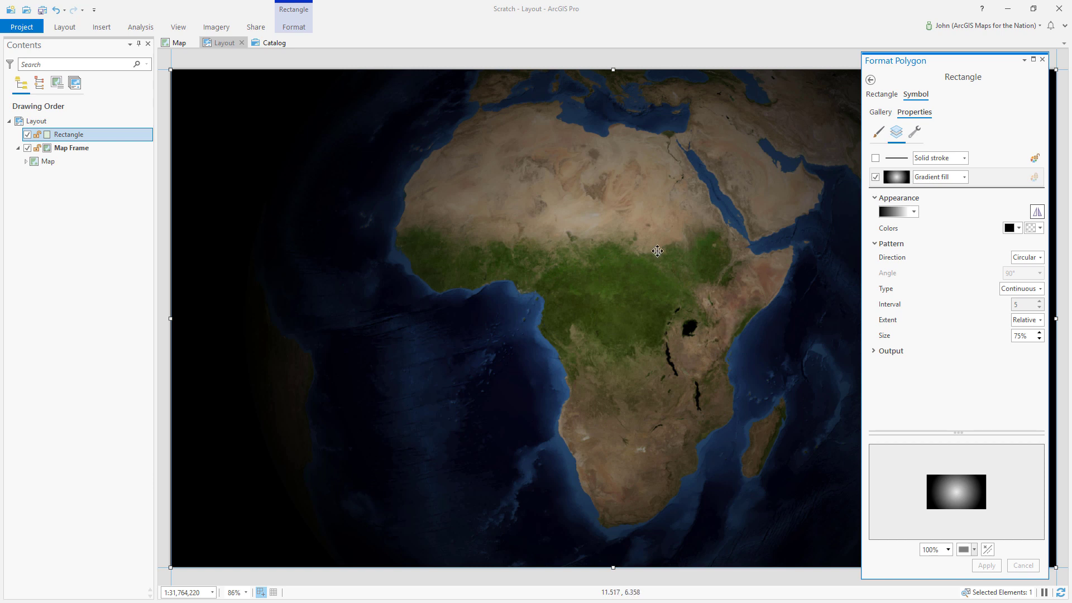
{"action": "mouse_move", "coordinate": [690, 342]}
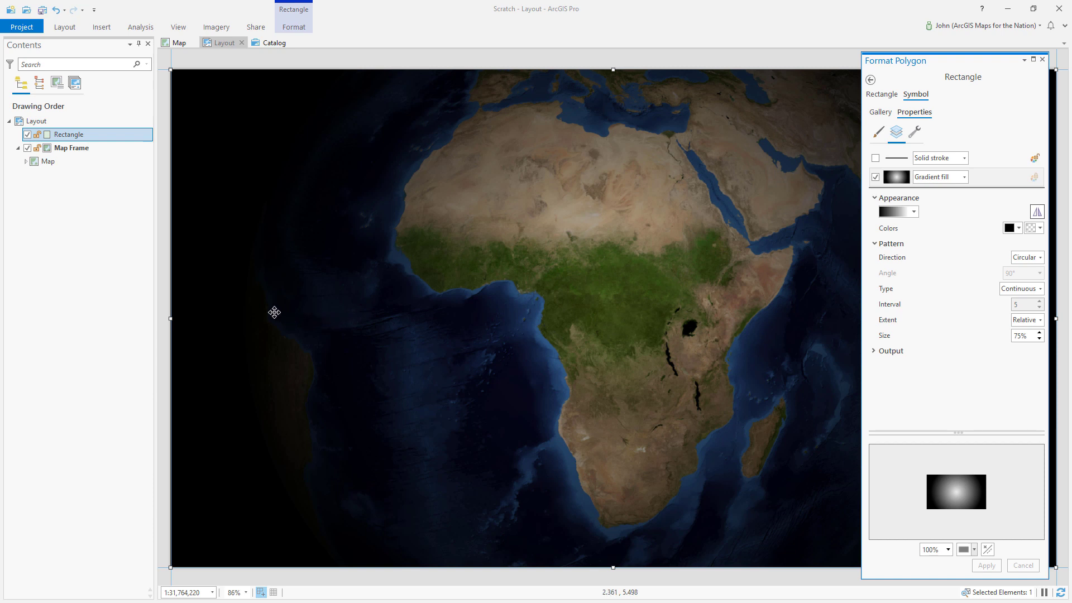
{"action": "mouse_move", "coordinate": [284, 178]}
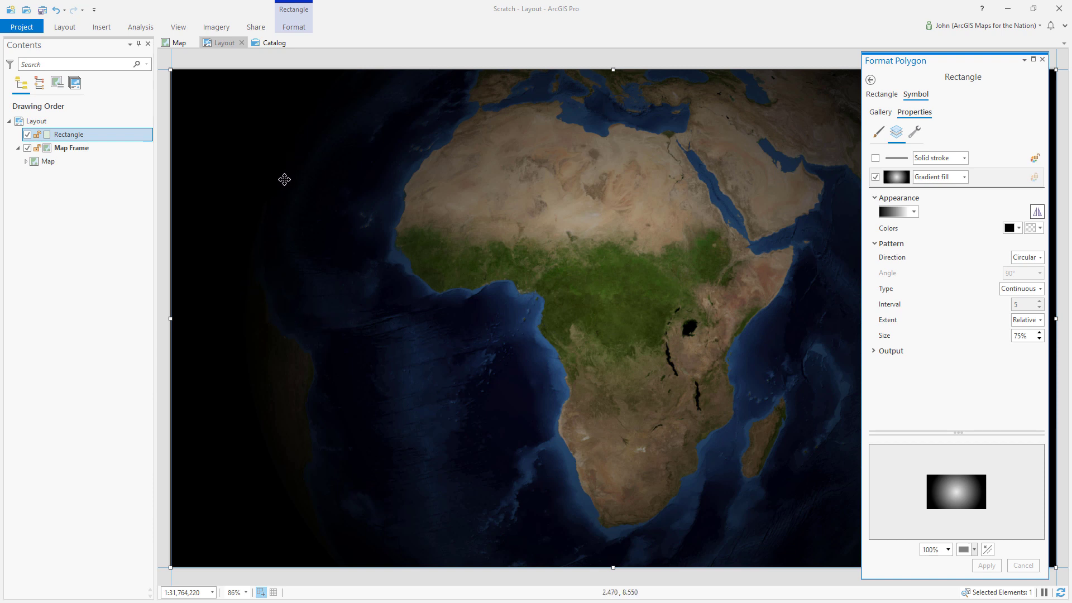
{"action": "mouse_move", "coordinate": [419, 234]}
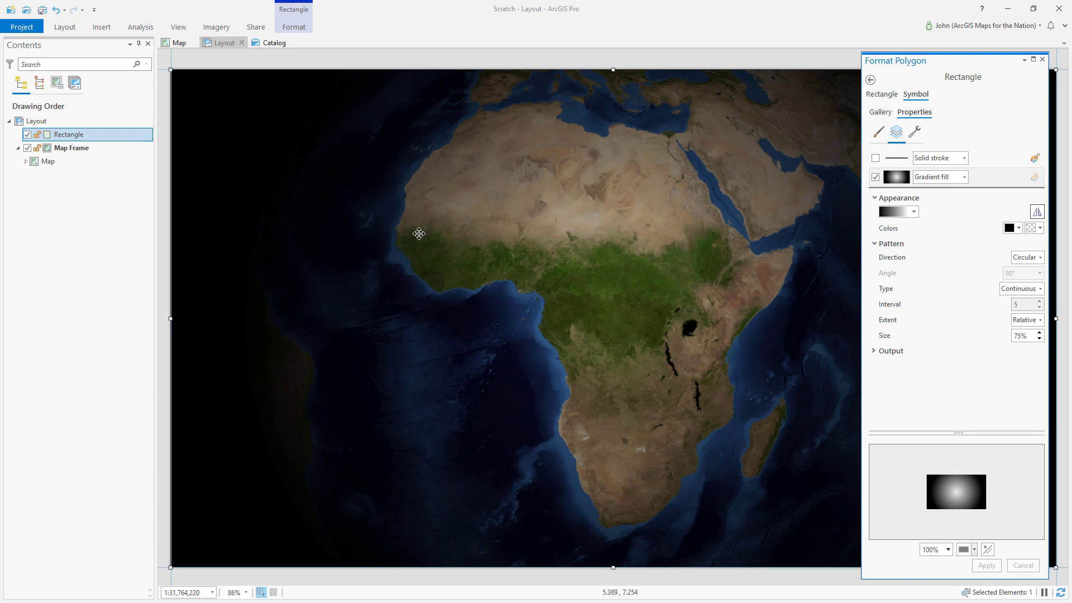
{"action": "mouse_move", "coordinate": [682, 436]}
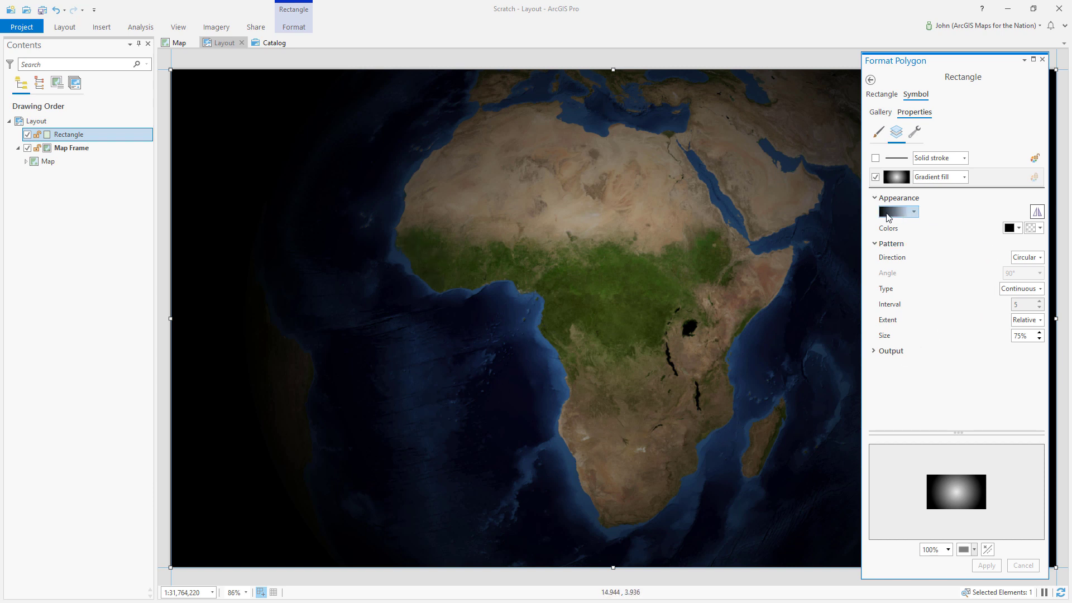
In Color scheme properties, add a fully transparent stop near 52% along the ramp and confirm.
{"action": "left_click", "coordinate": [915, 211]}
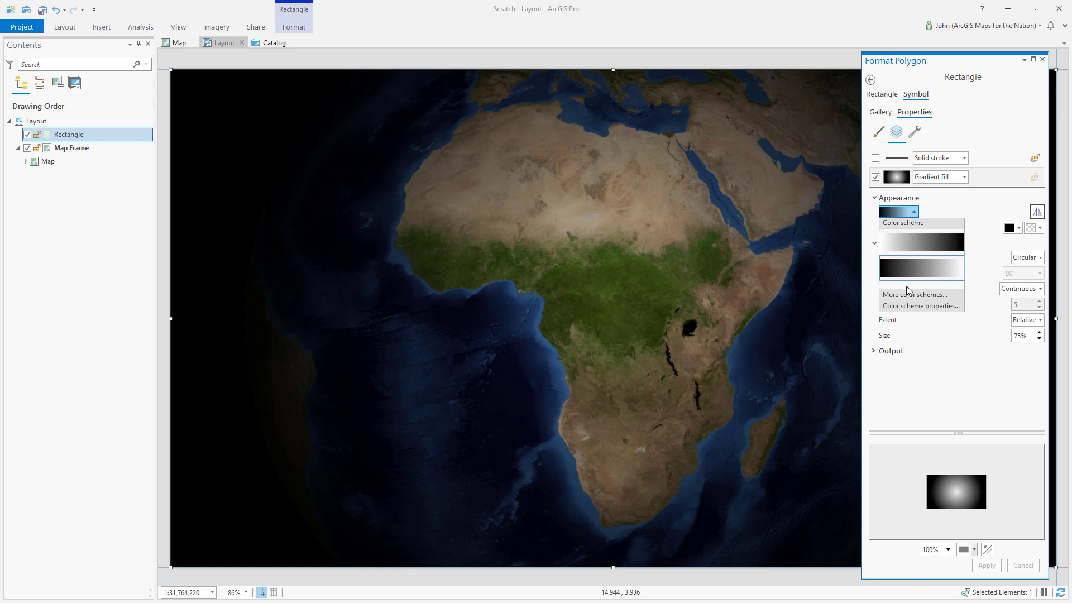
{"action": "mouse_move", "coordinate": [922, 306]}
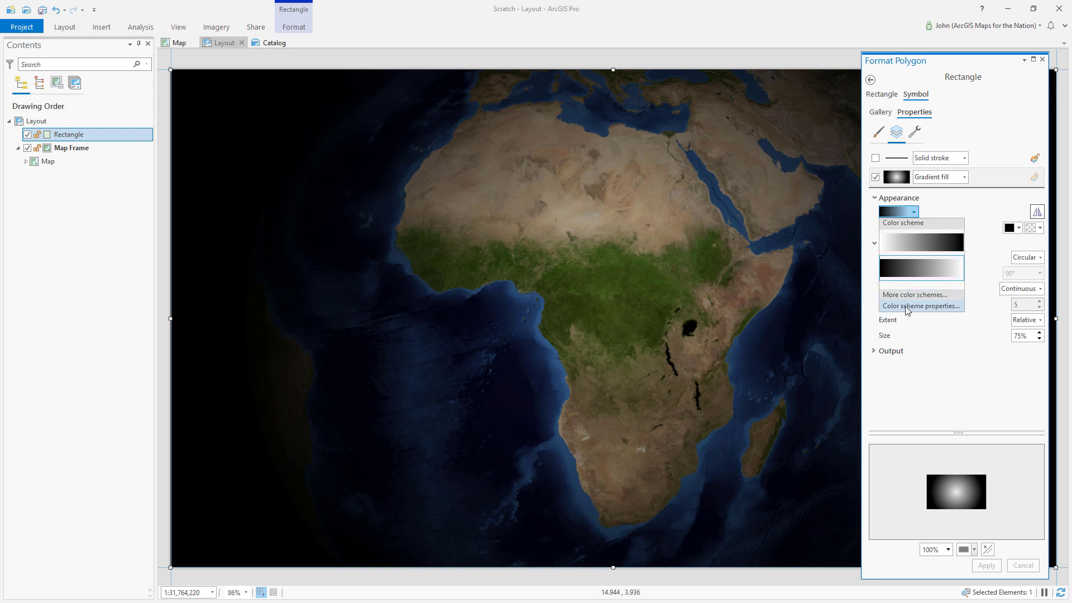
{"action": "left_click", "coordinate": [922, 307]}
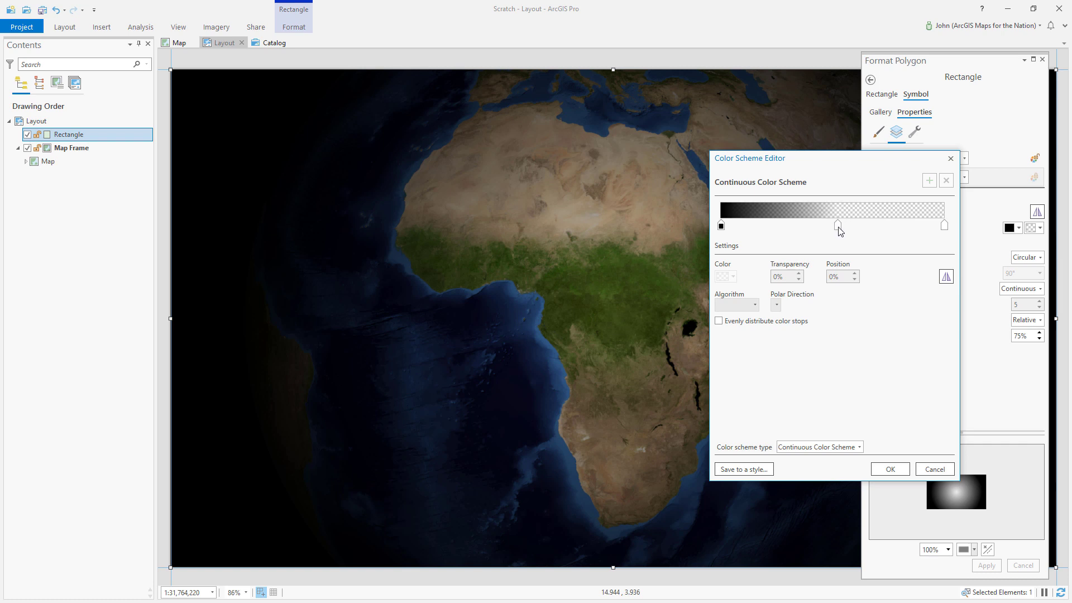
{"action": "left_click", "coordinate": [838, 225]}
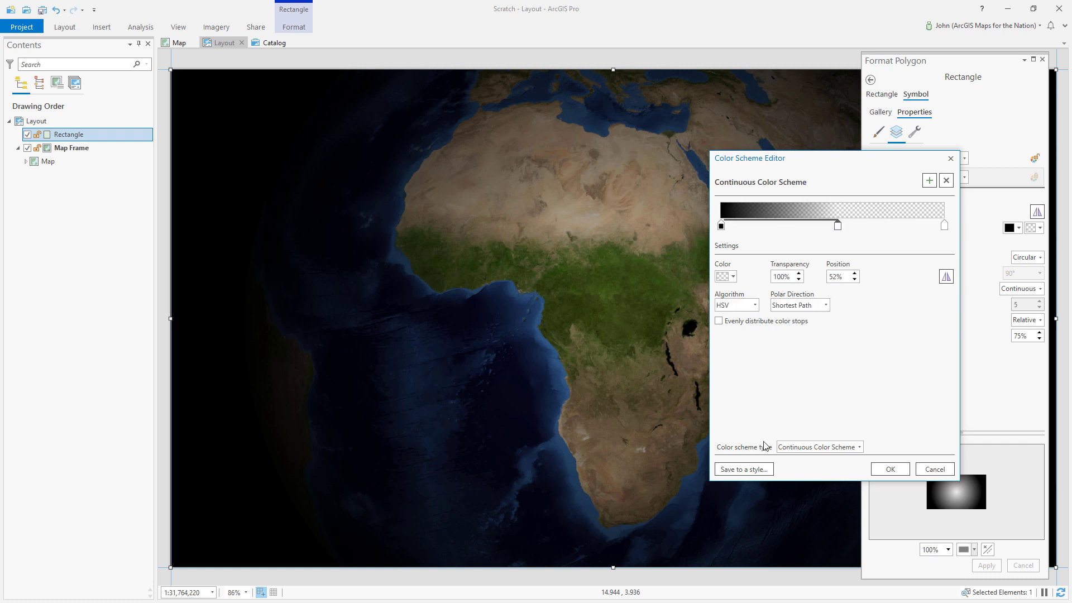
{"action": "left_click", "coordinate": [890, 469]}
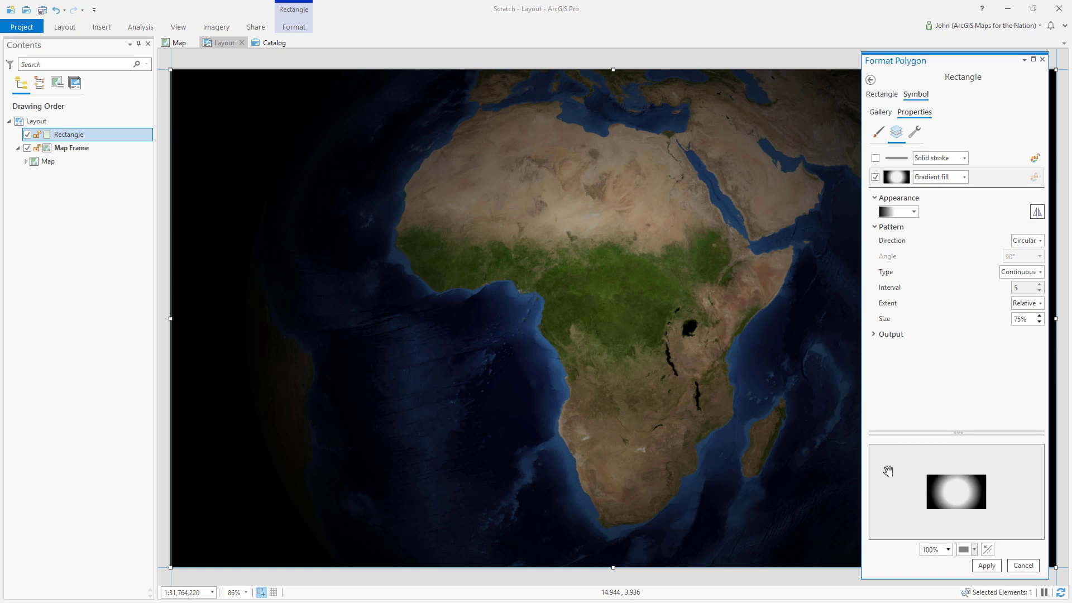
Apply the widened vignette and close the Format Polygon pane.
{"action": "left_click", "coordinate": [985, 565]}
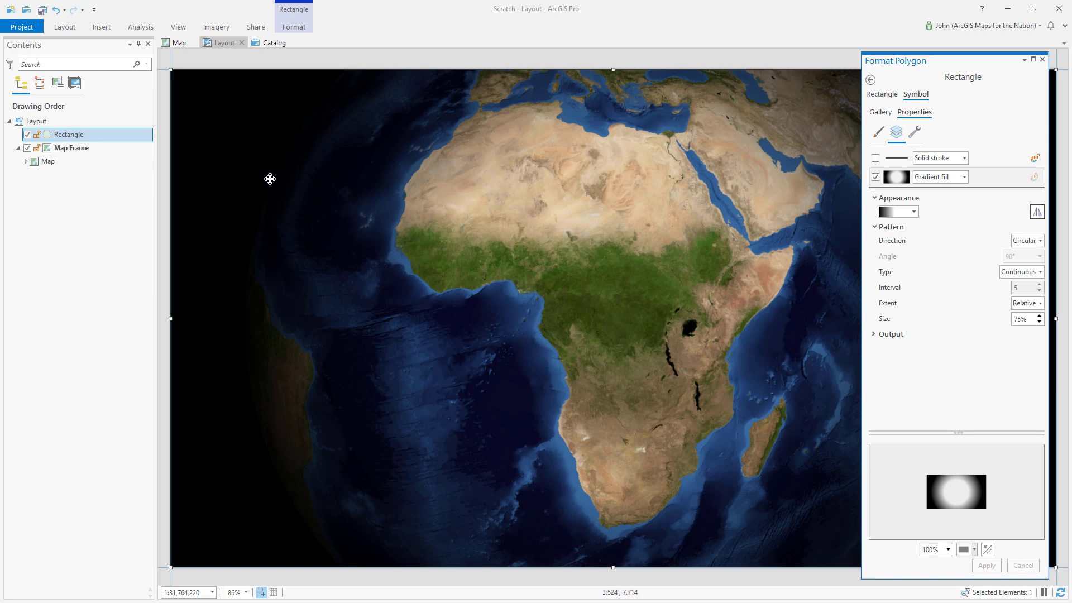
{"action": "mouse_move", "coordinate": [1045, 61]}
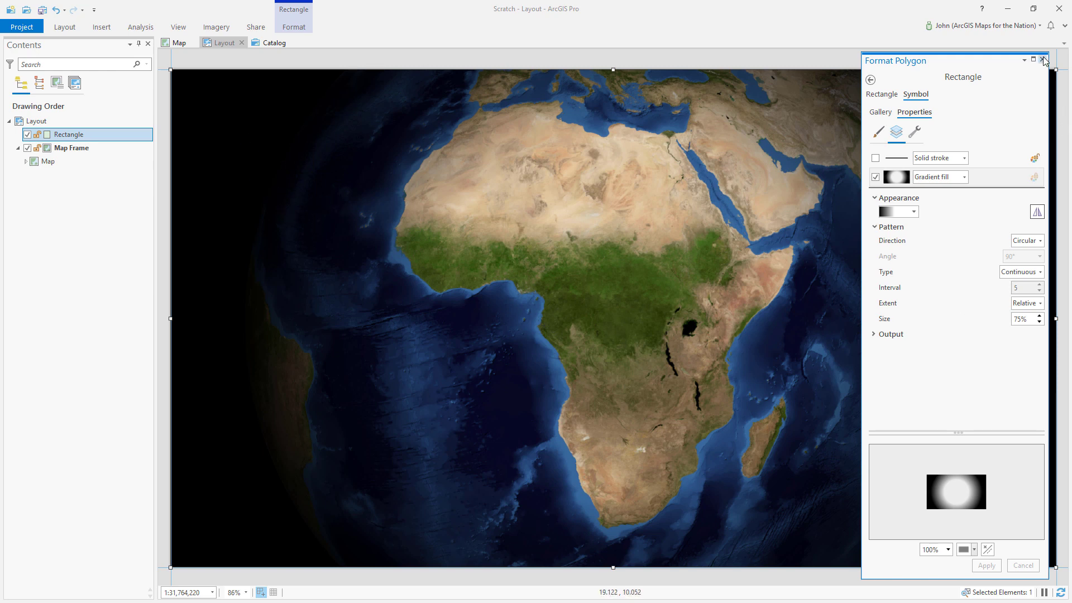
{"action": "left_click", "coordinate": [1045, 60]}
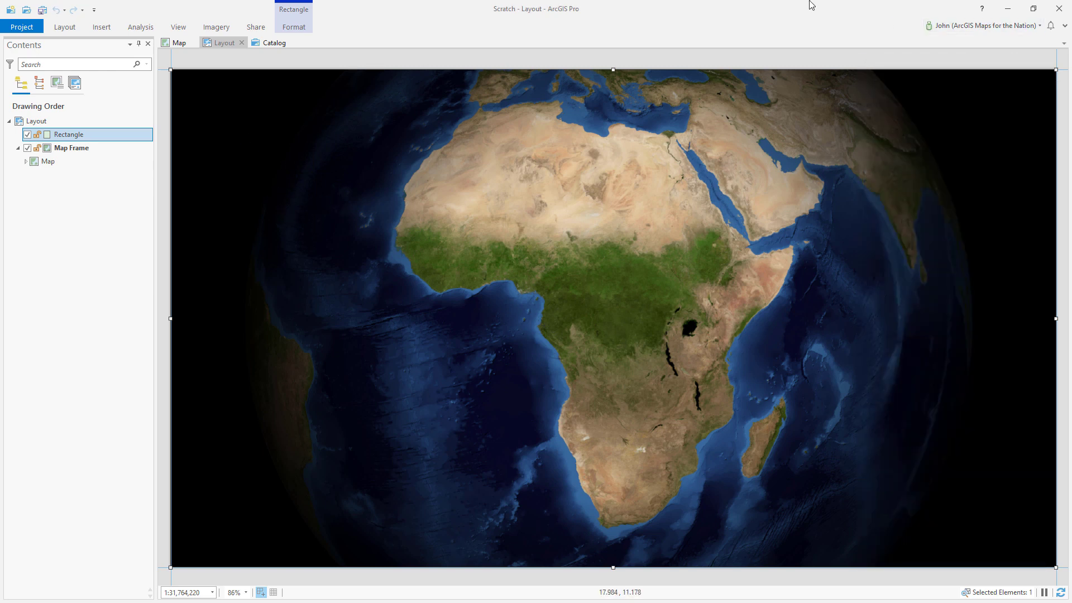